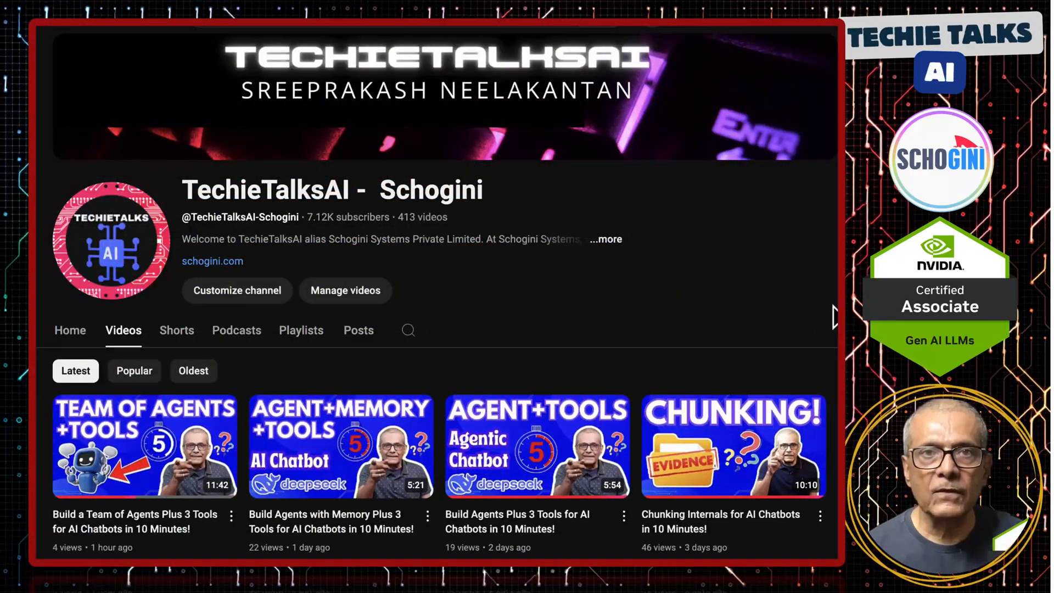
- Seek the OpenAI agents video to 3:40, reaching the Agent building blocks slide with built-in tools
scroll(down, 3)
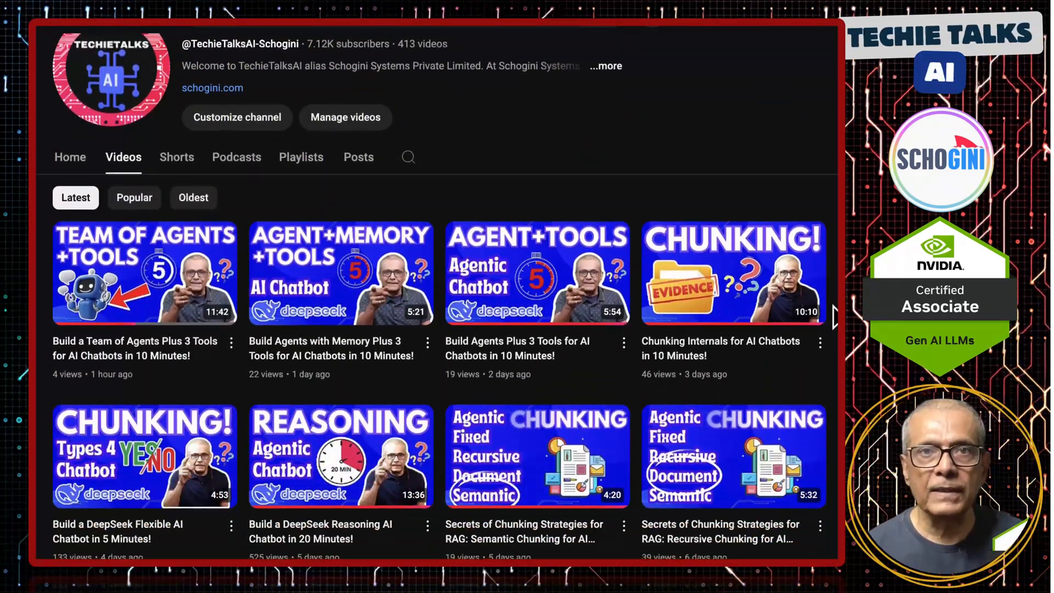
scroll(down, 3)
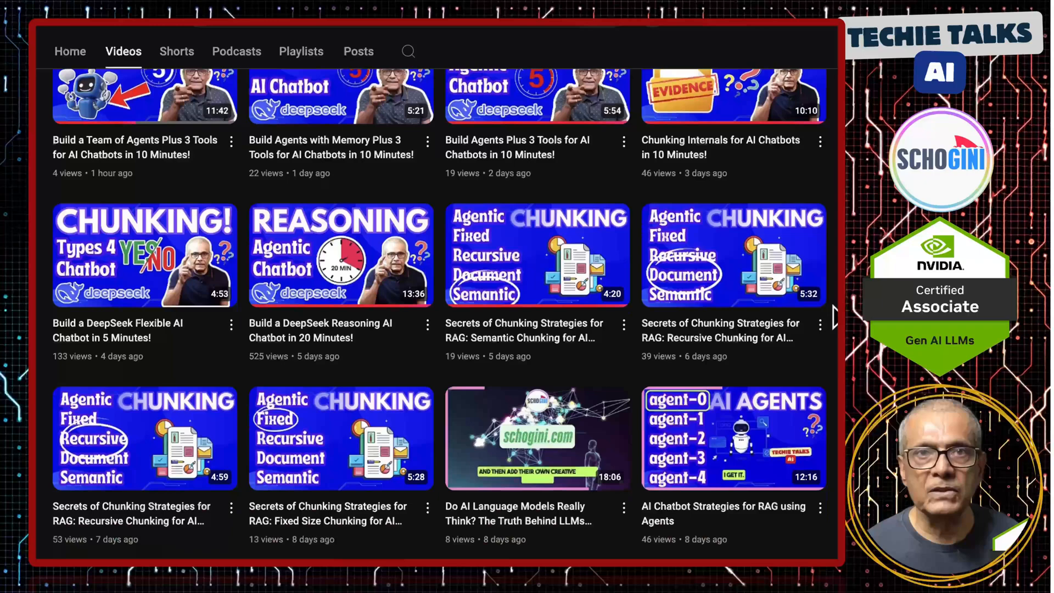
scroll(down, 3)
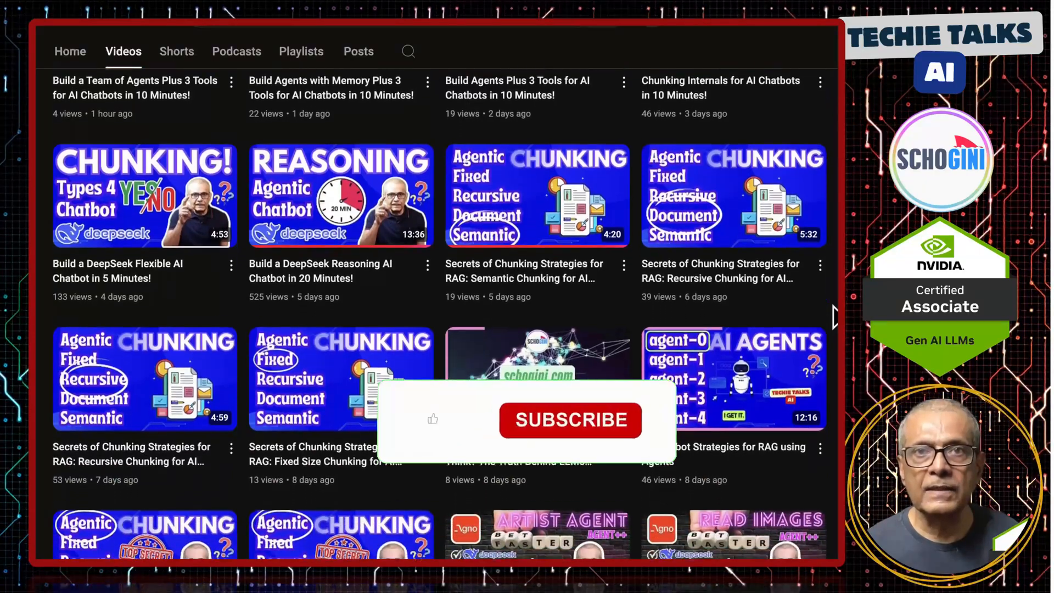
scroll(down, 3)
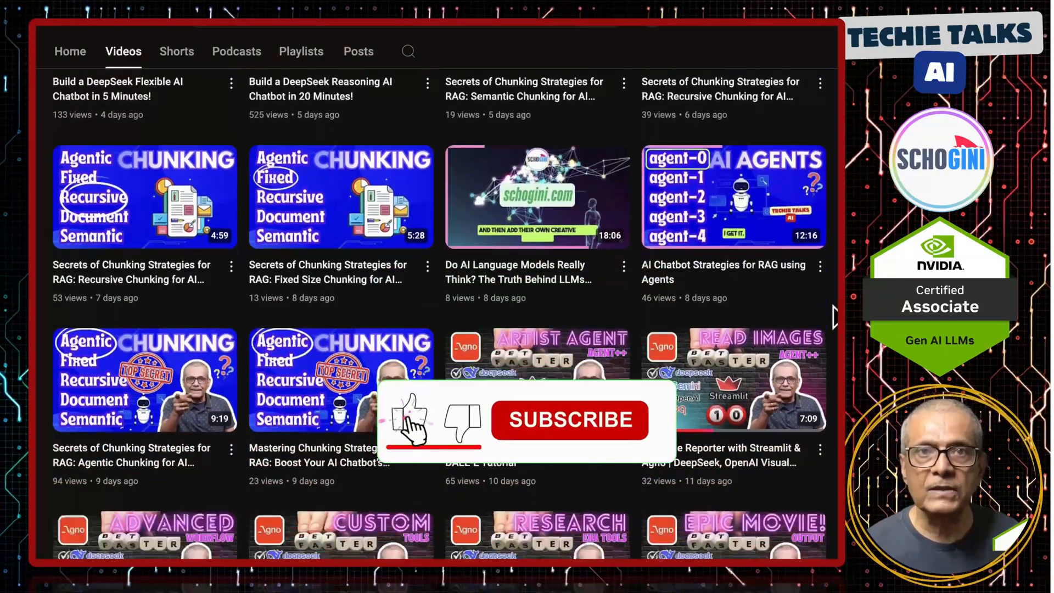
scroll(down, 3)
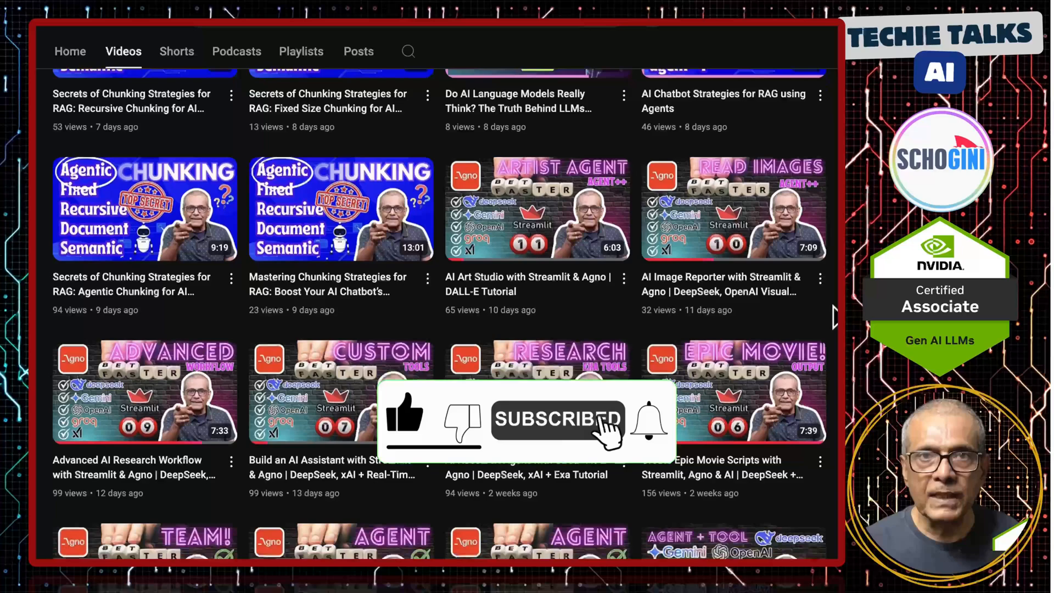
scroll(down, 3)
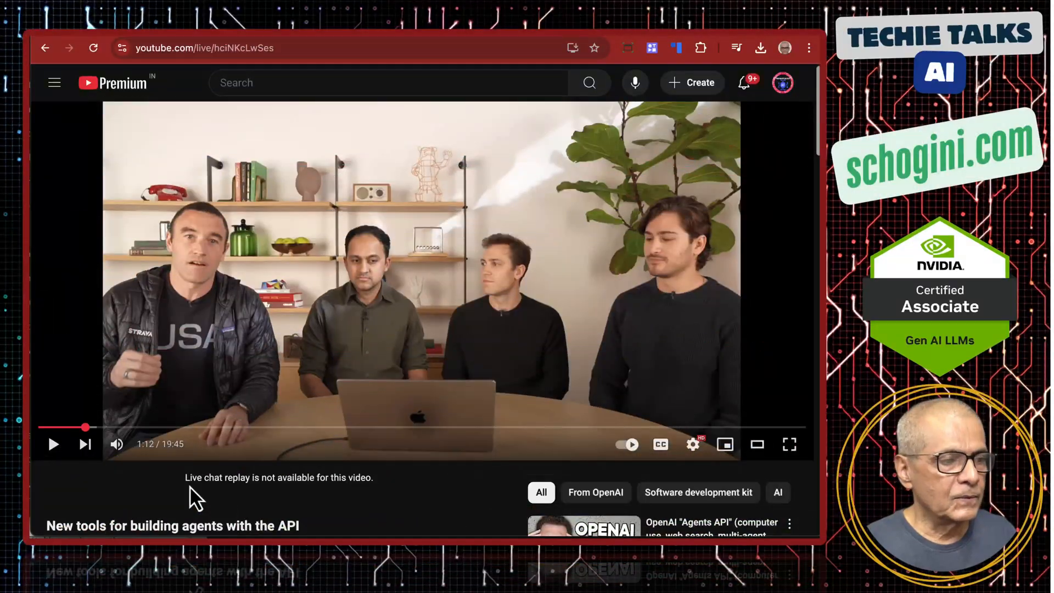
mouse_move(86, 427)
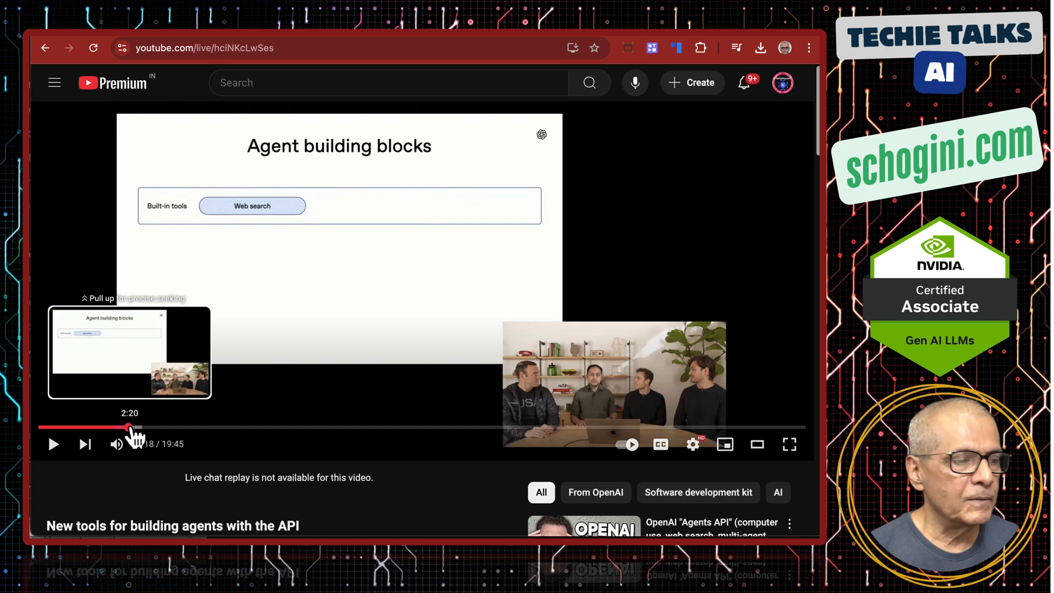
mouse_move(212, 501)
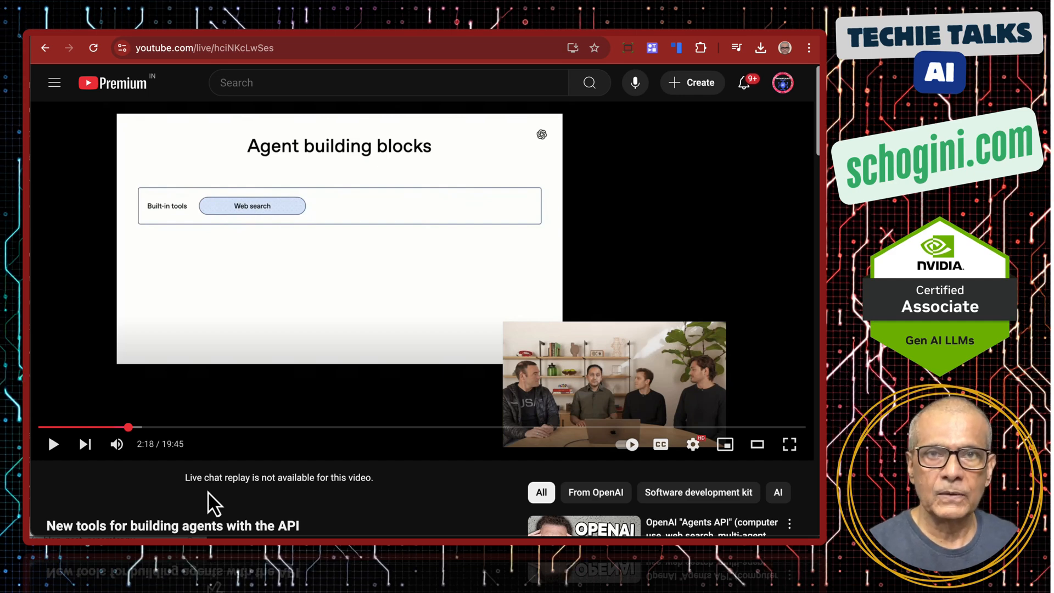
mouse_move(127, 427)
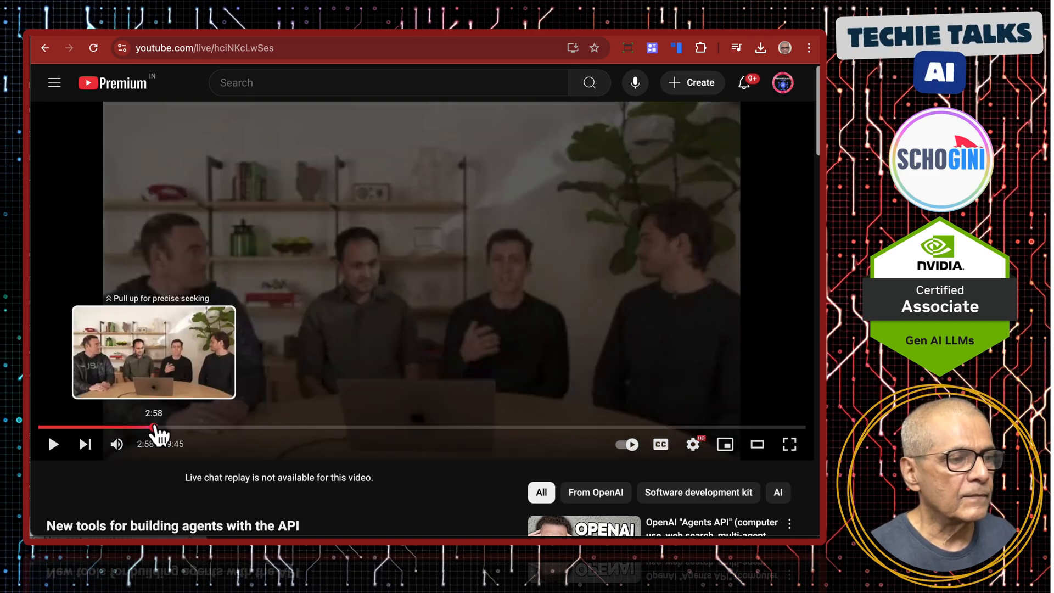
click(149, 426)
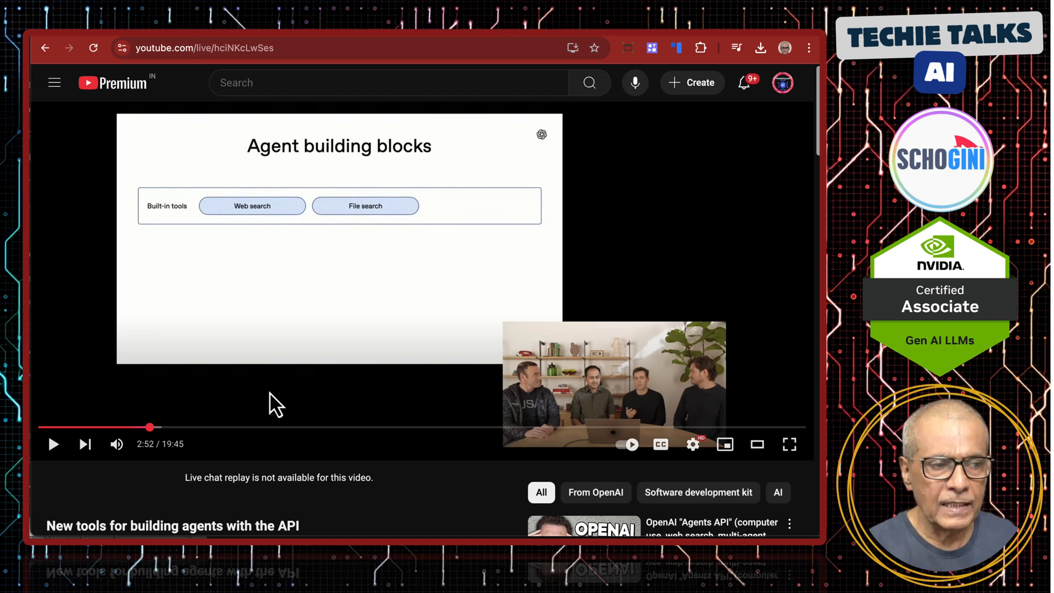
mouse_move(228, 430)
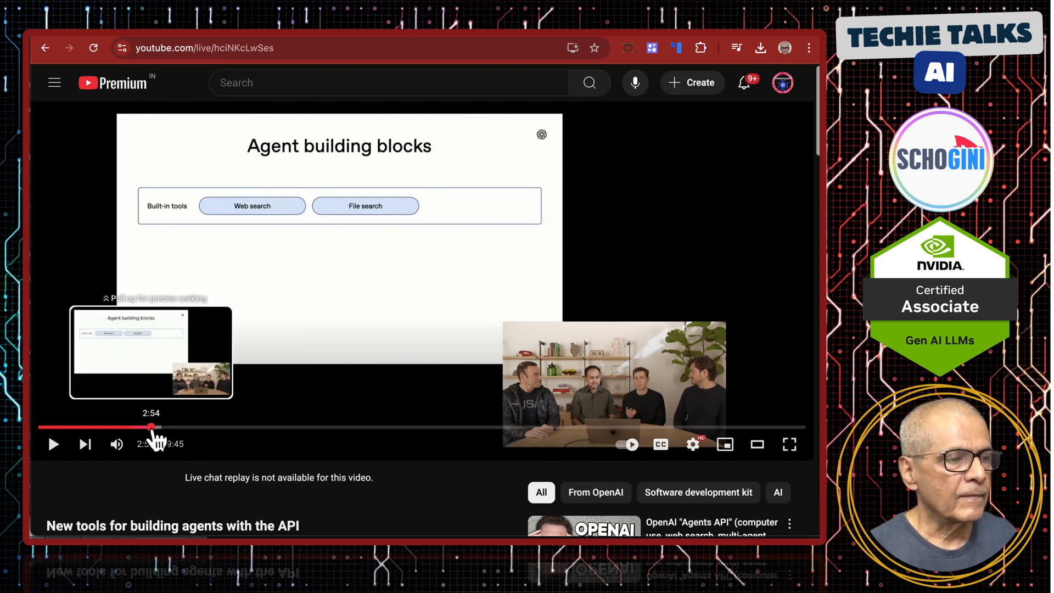
drag(151, 427, 181, 427)
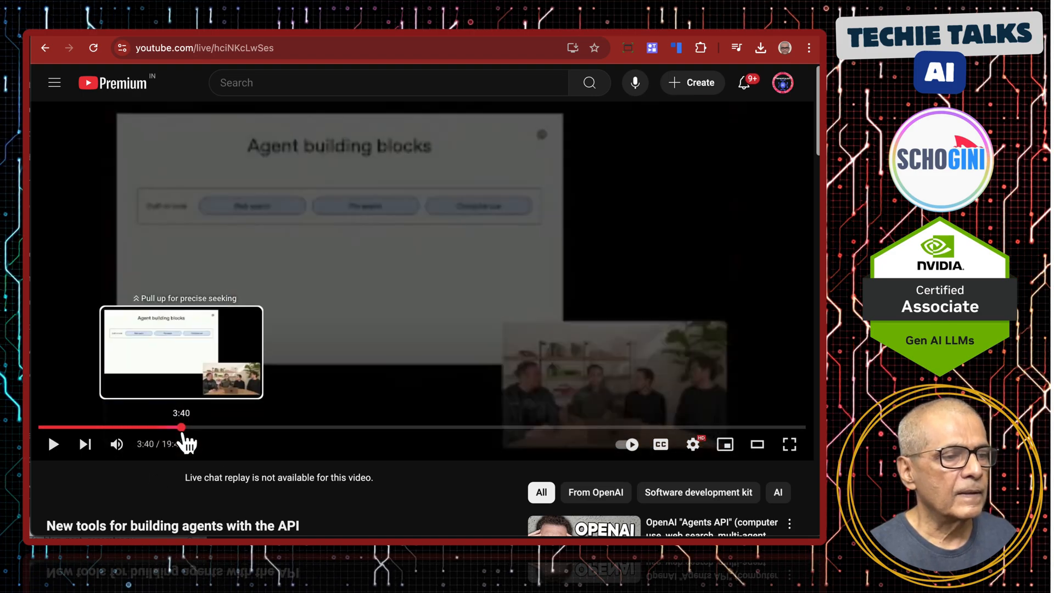
mouse_move(393, 334)
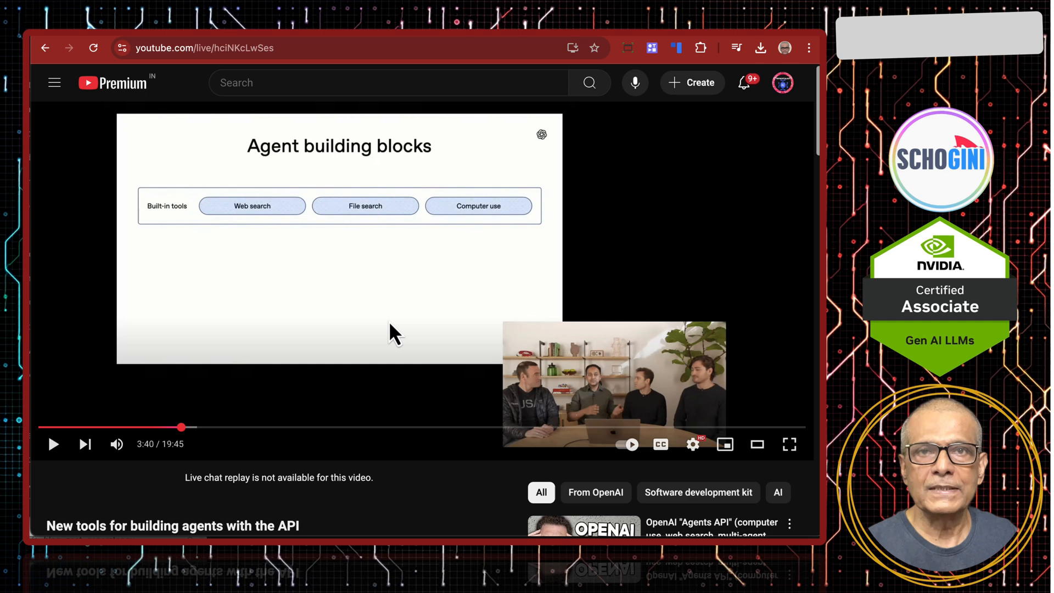
mouse_move(313, 364)
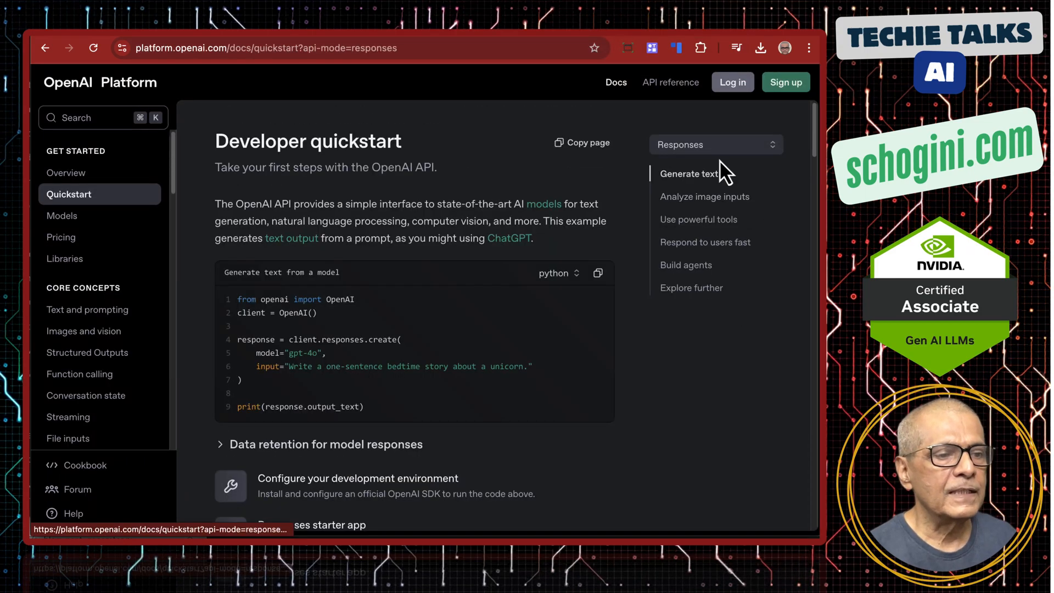
- Switch the quickstart's API selector from Responses to Chat Completions
click(715, 143)
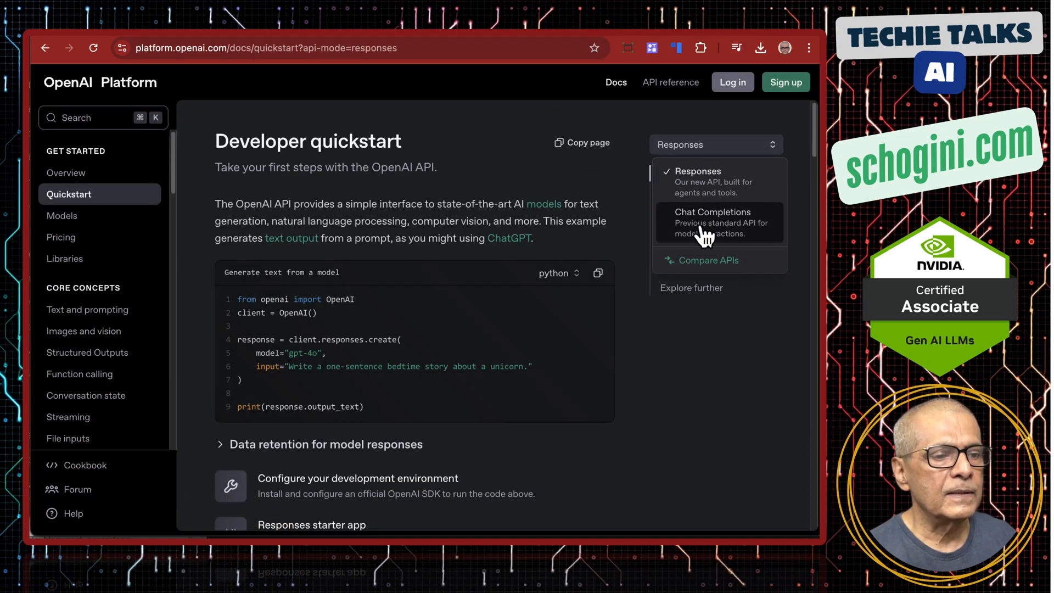
click(713, 223)
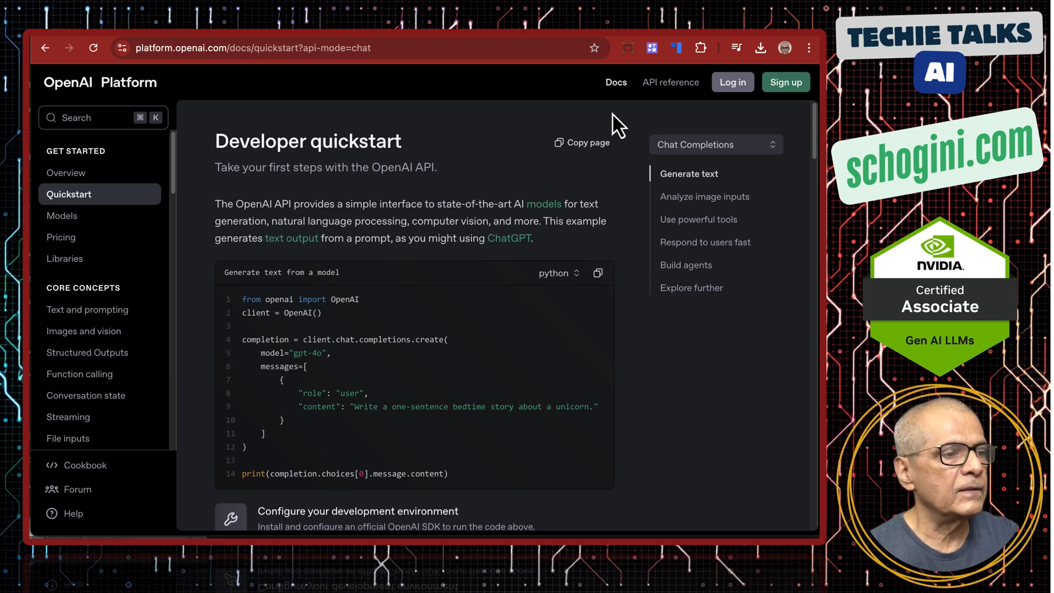
mouse_move(668, 139)
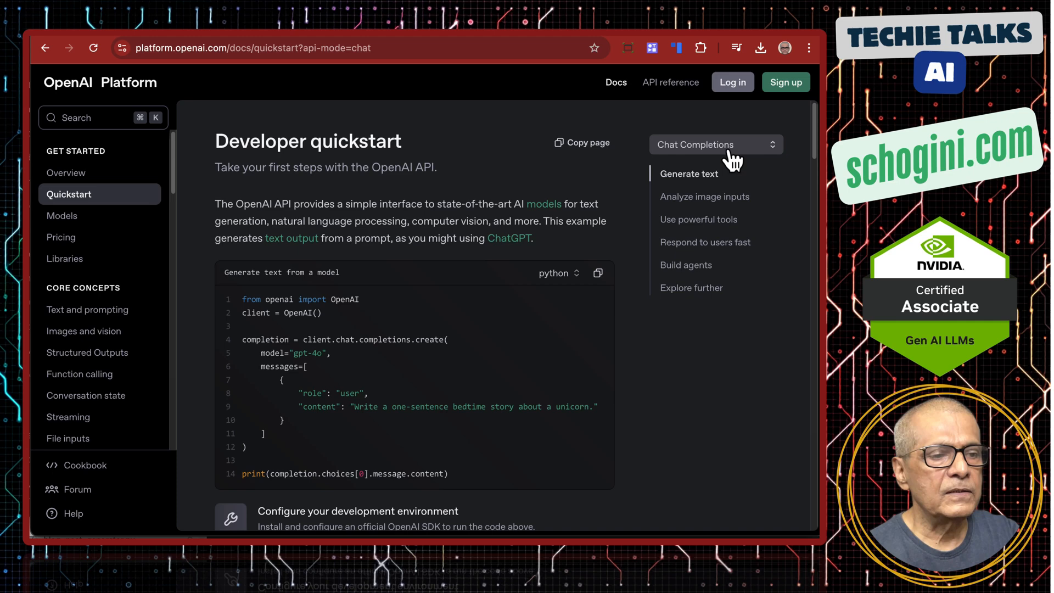
mouse_move(504, 156)
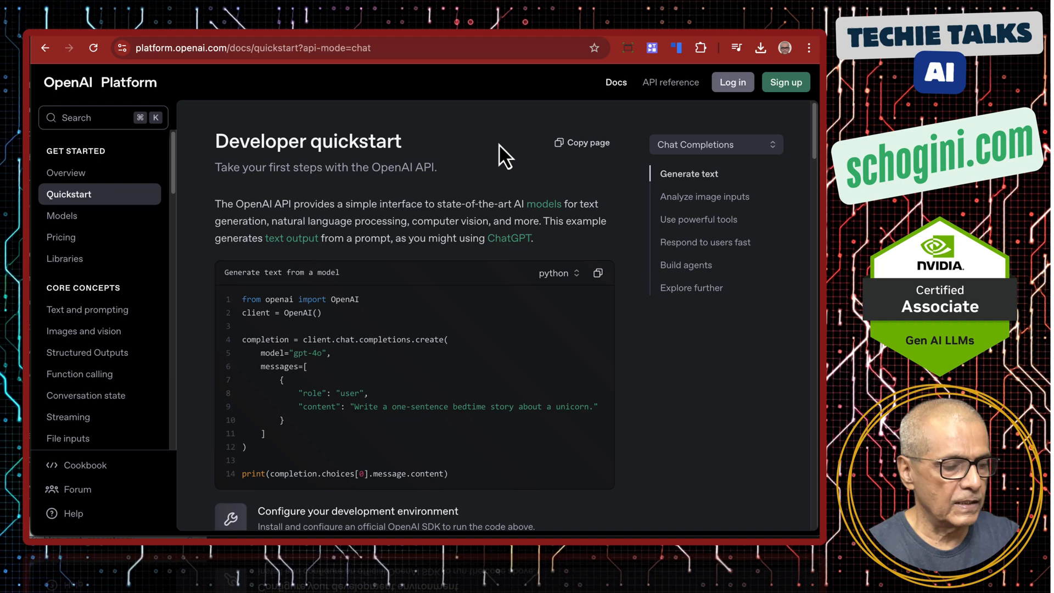
mouse_move(54, 286)
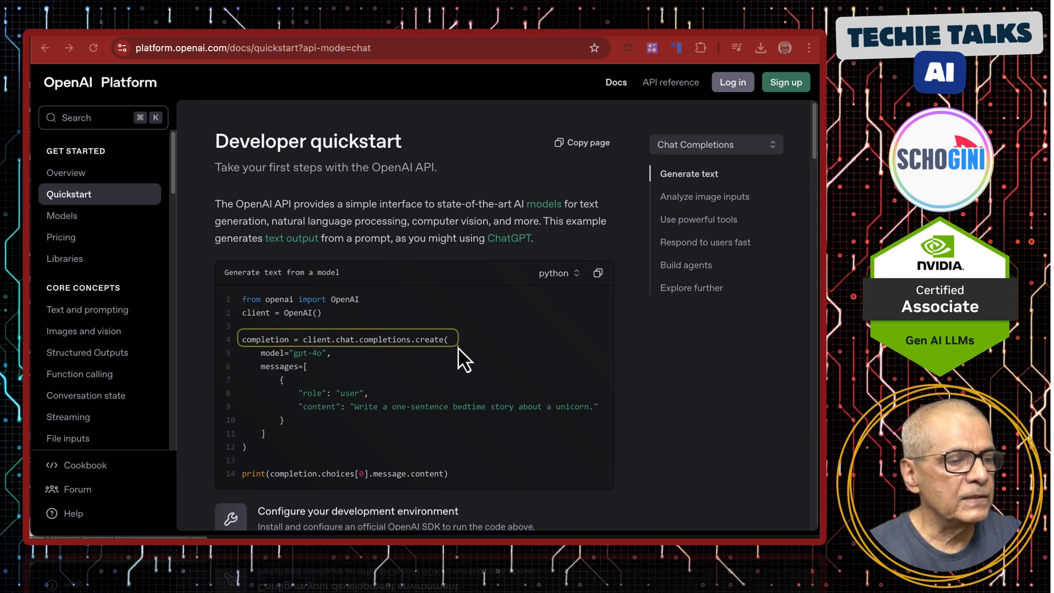
mouse_move(430, 364)
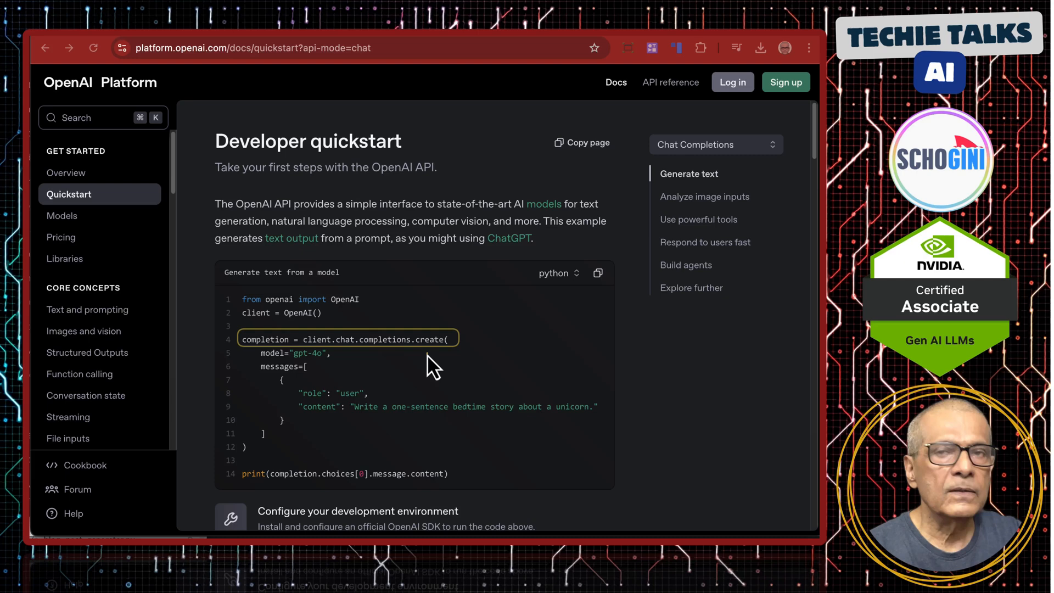
mouse_move(370, 356)
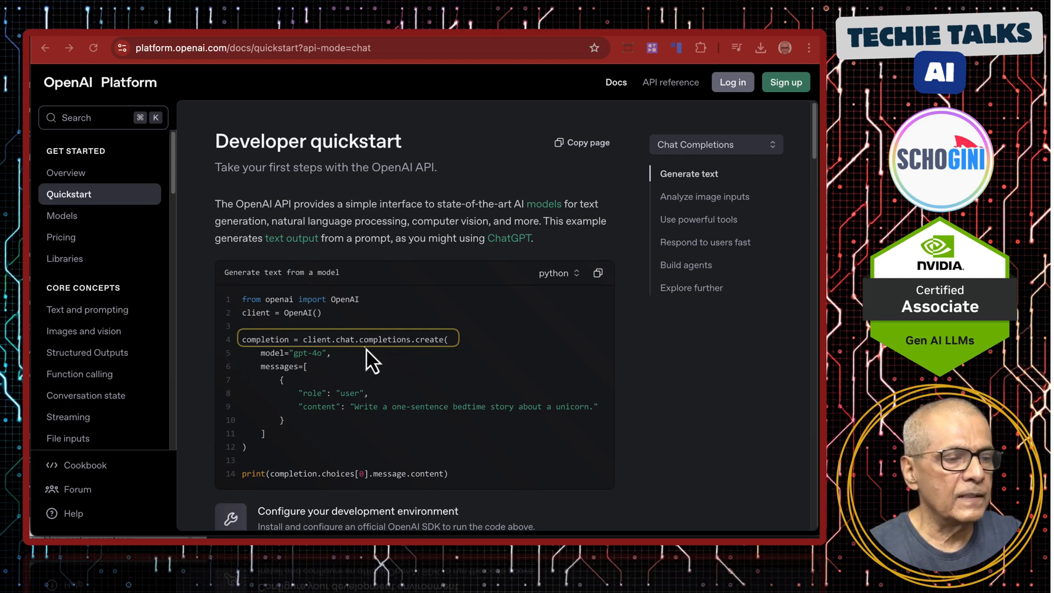
mouse_move(249, 481)
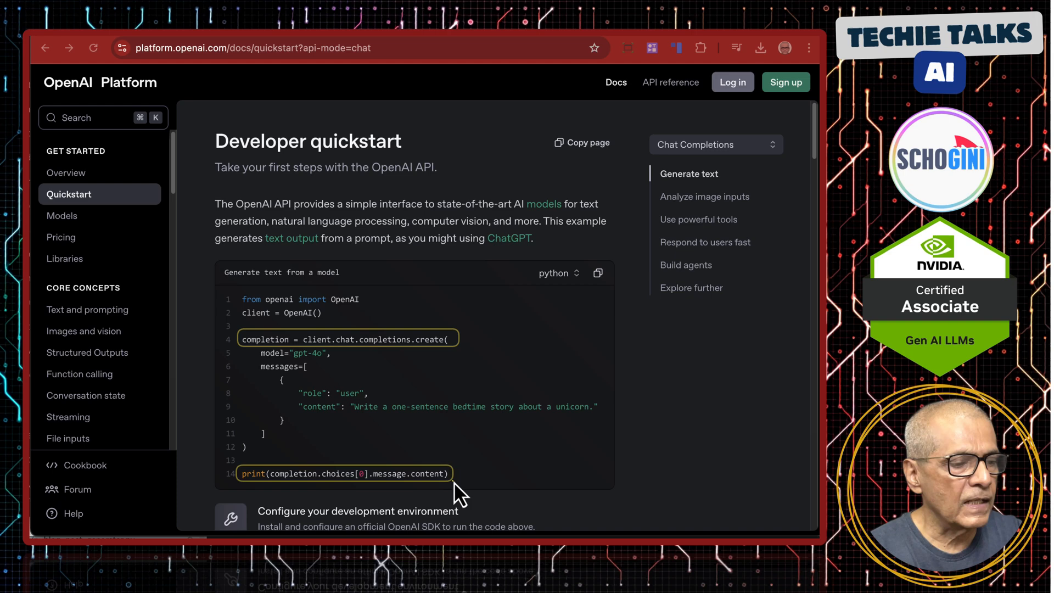
mouse_move(212, 209)
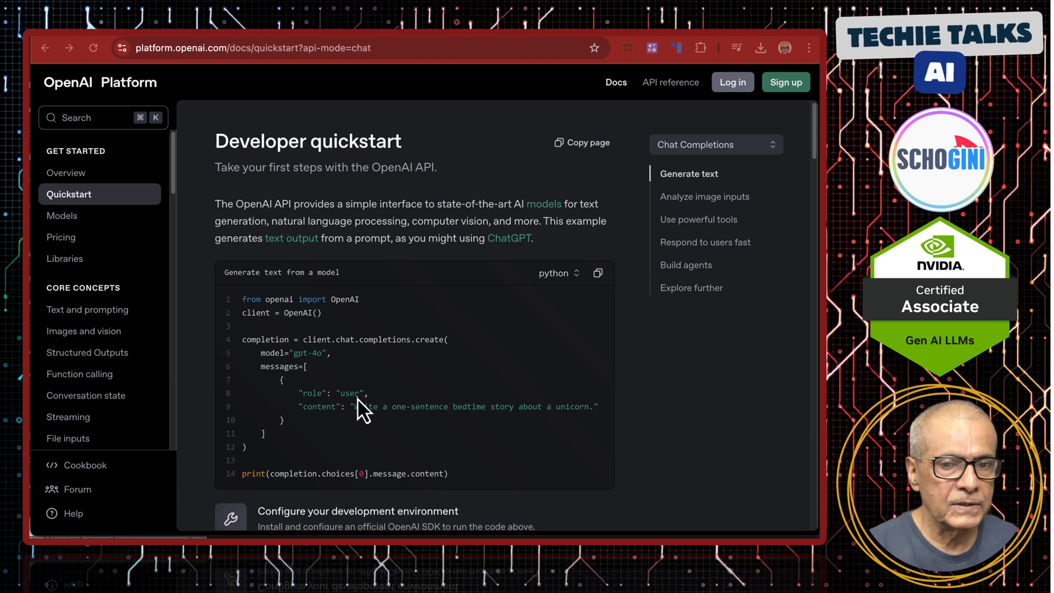
mouse_move(666, 131)
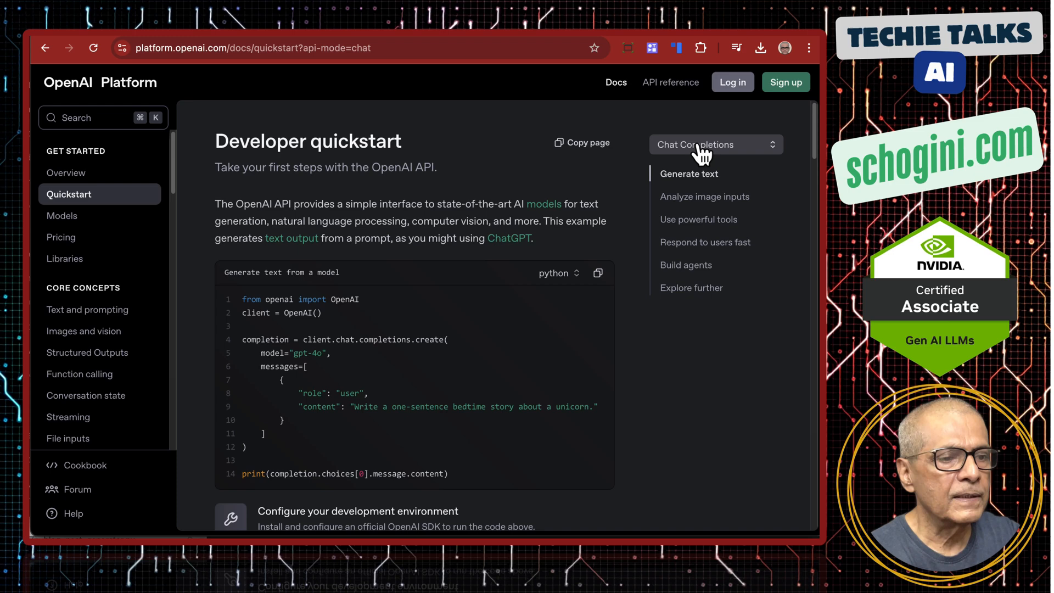
click(715, 144)
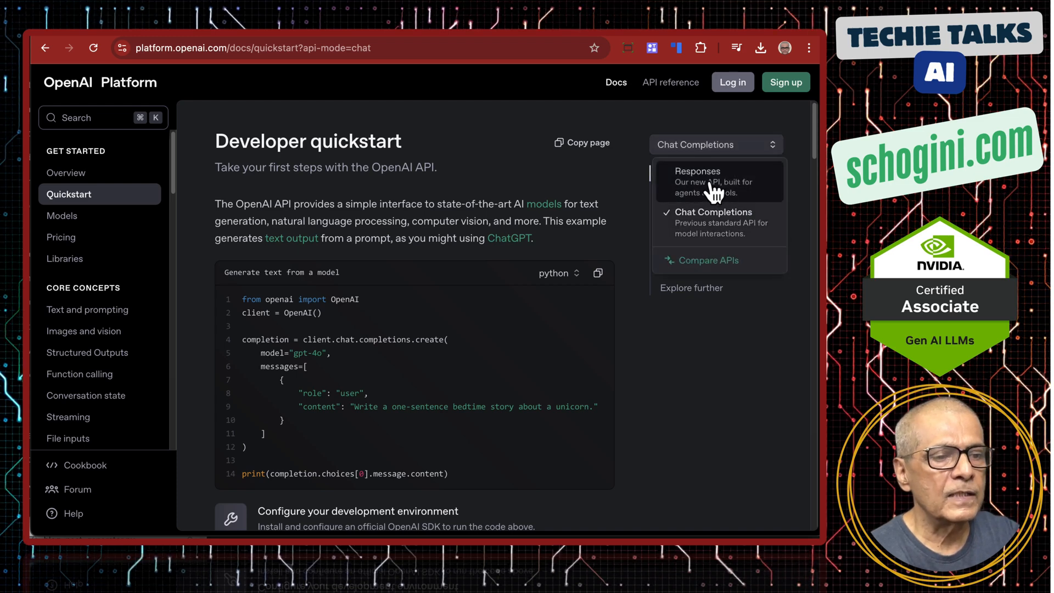
click(698, 176)
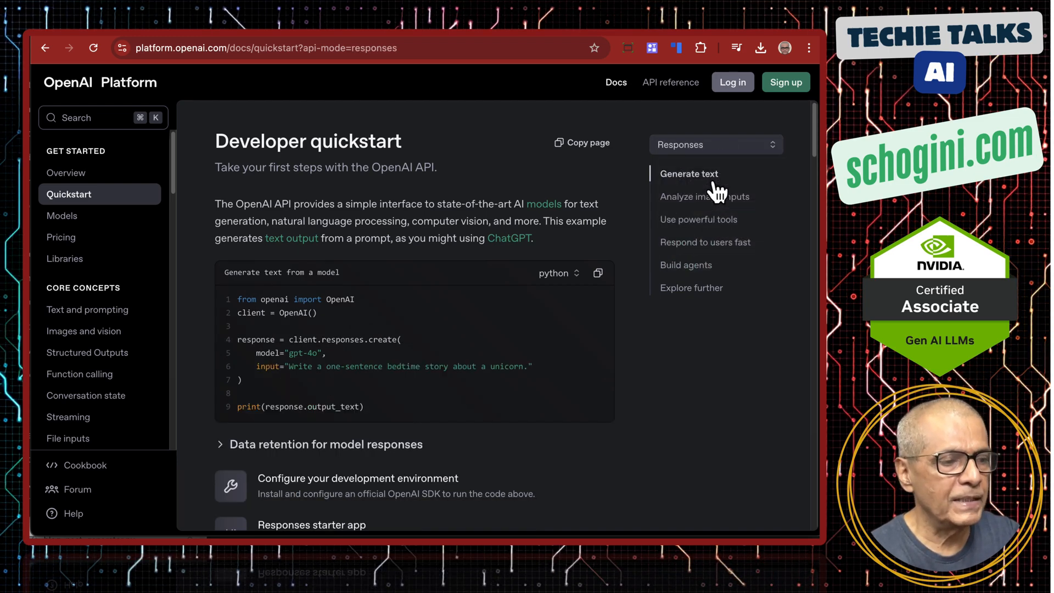
mouse_move(652, 371)
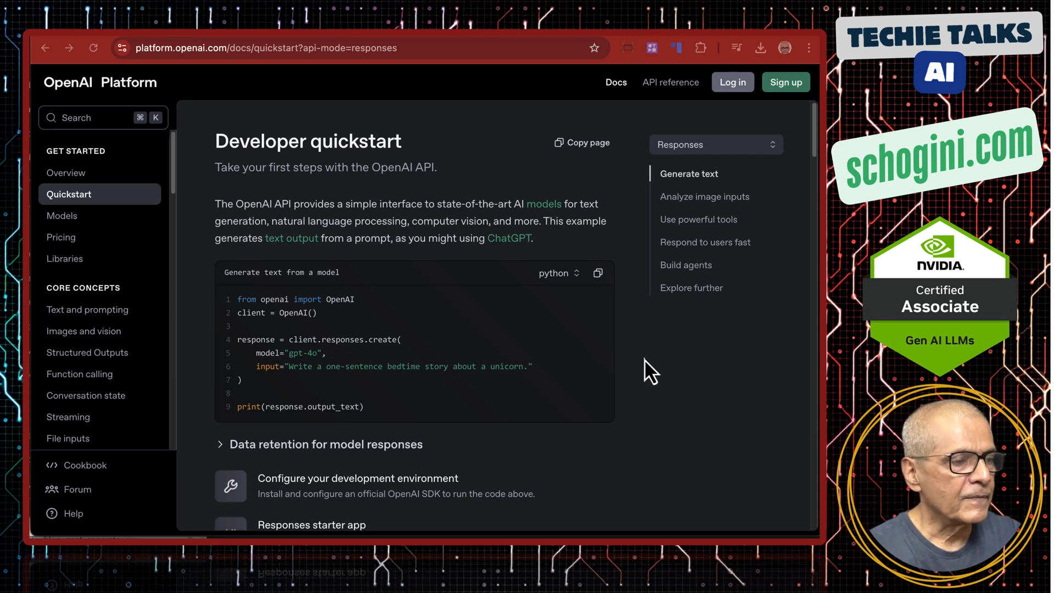
mouse_move(238, 303)
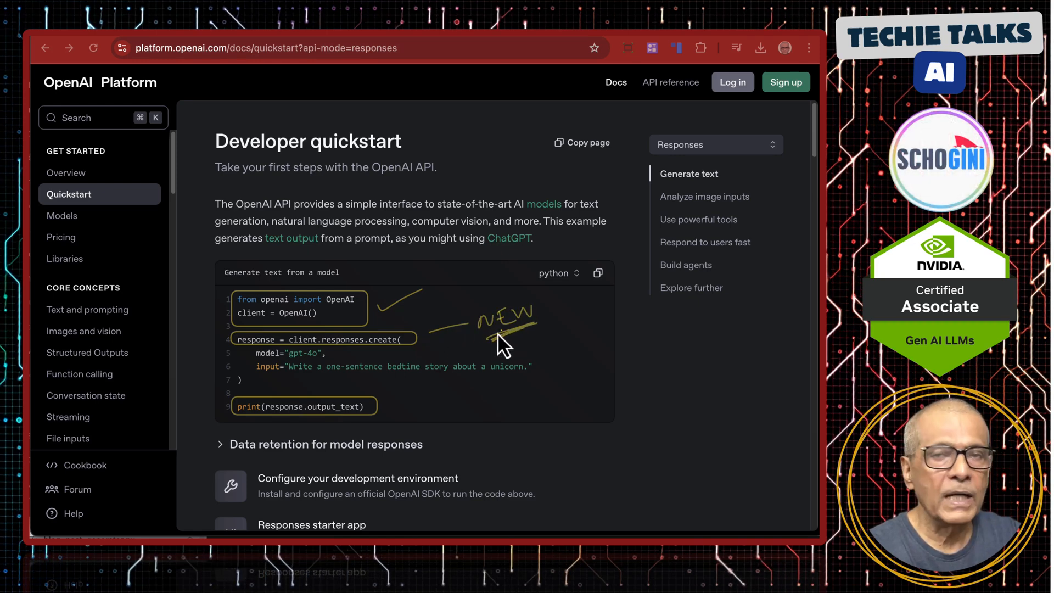
mouse_move(447, 336)
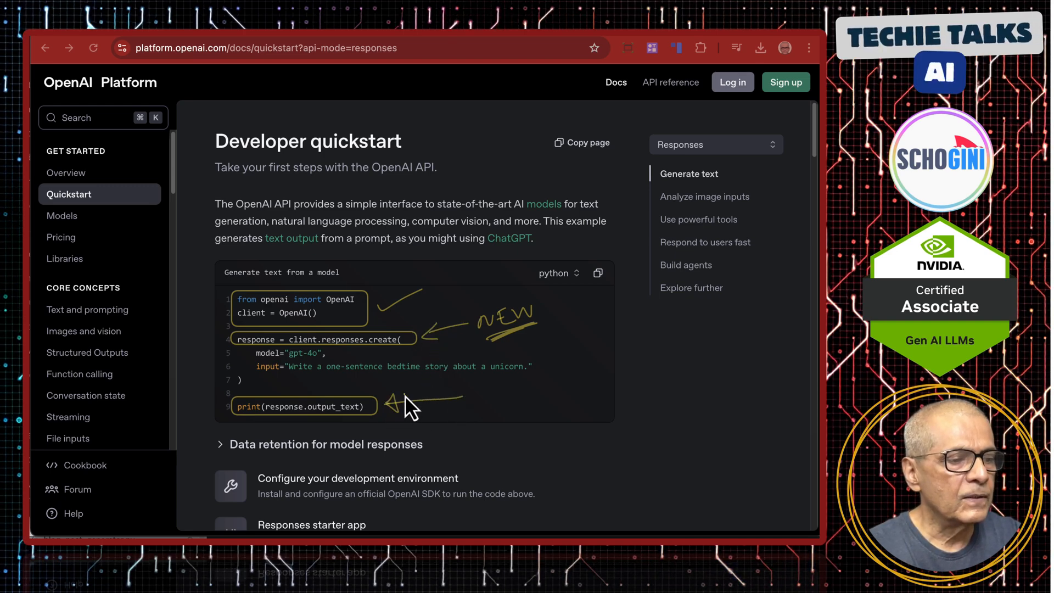
mouse_move(514, 406)
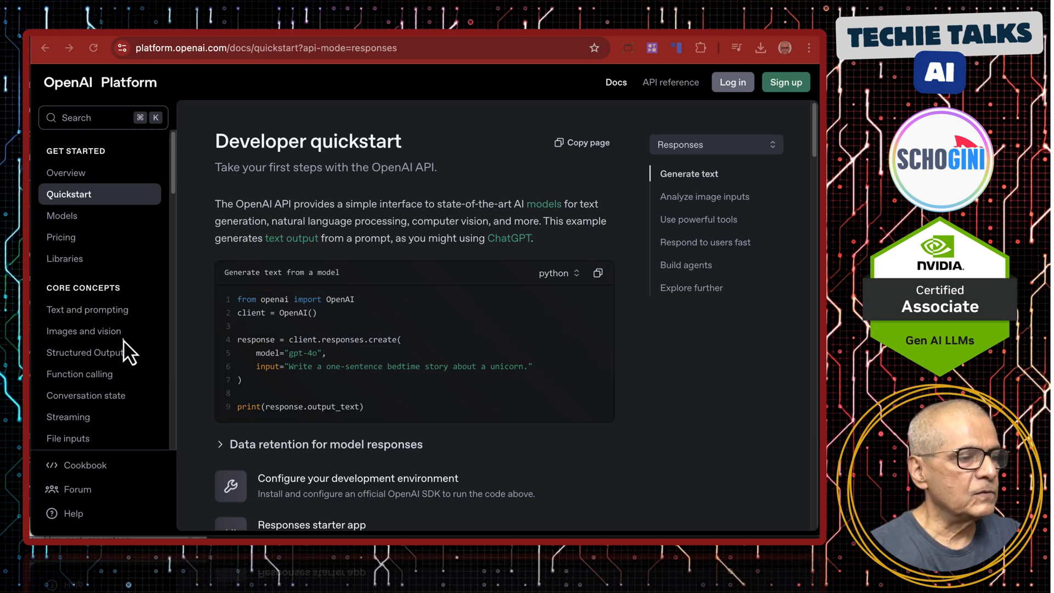
mouse_move(88, 352)
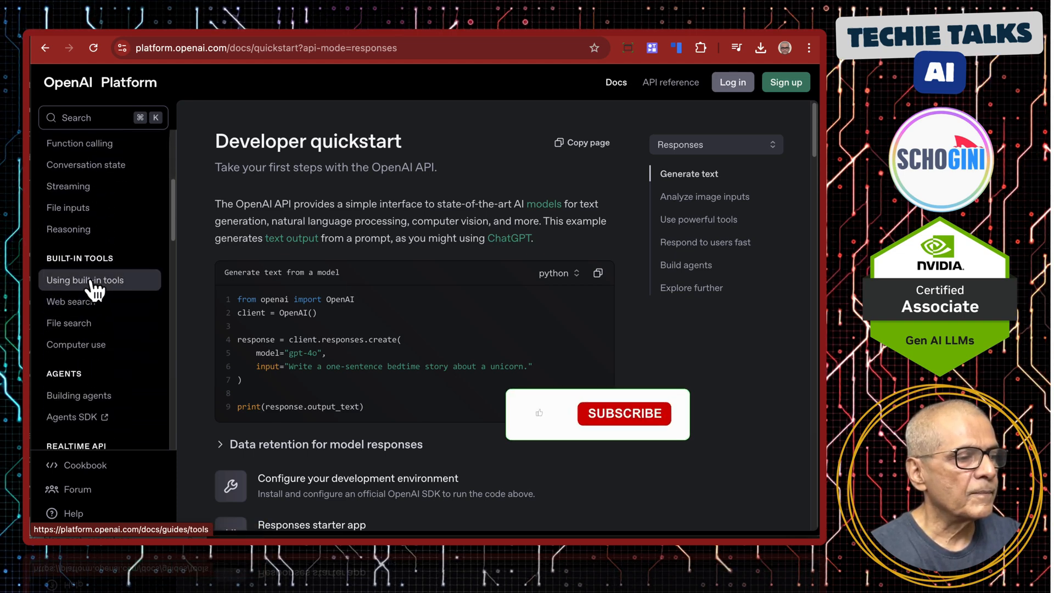
- Show the Web search built-in tool guide with its web_search_preview Python example
click(71, 301)
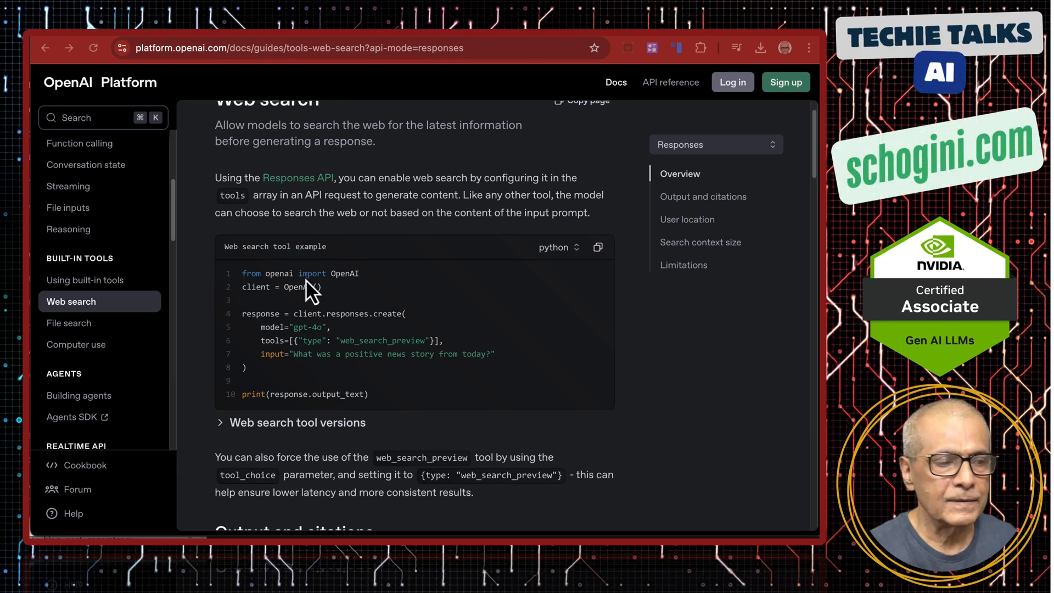
mouse_move(299, 313)
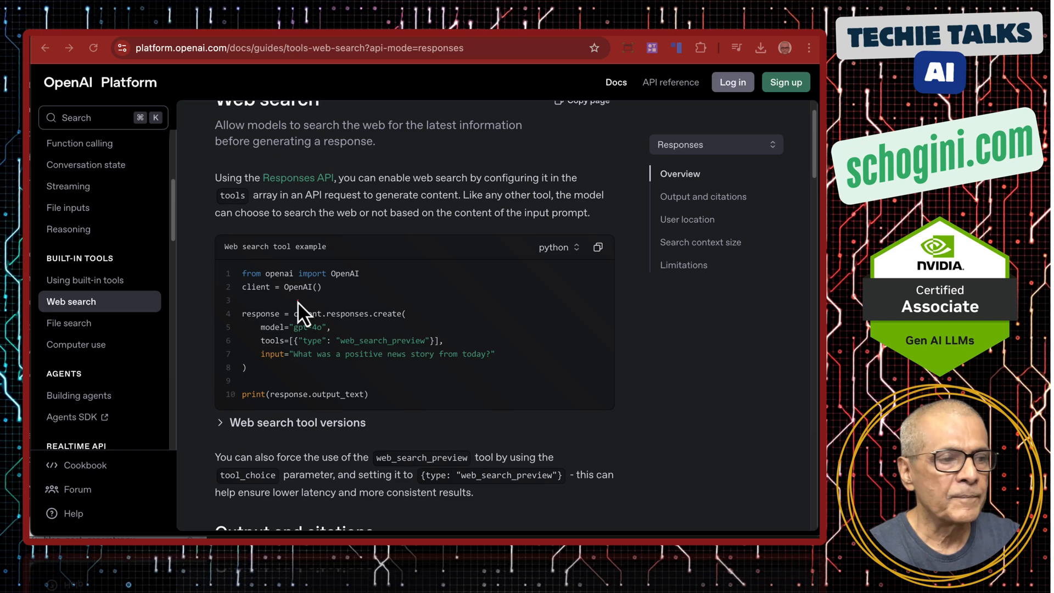
mouse_move(306, 313)
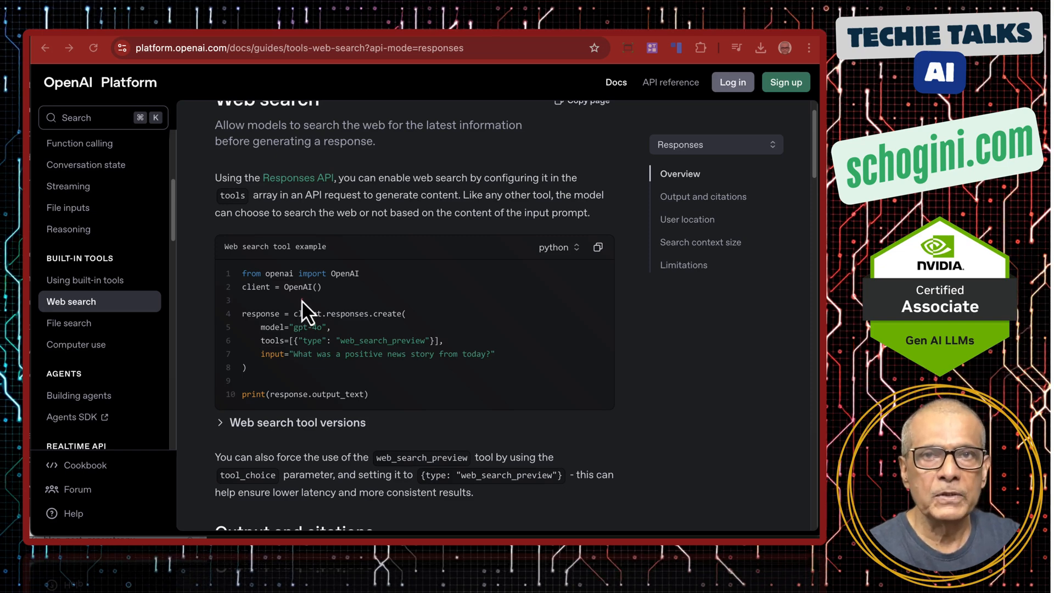
mouse_move(257, 348)
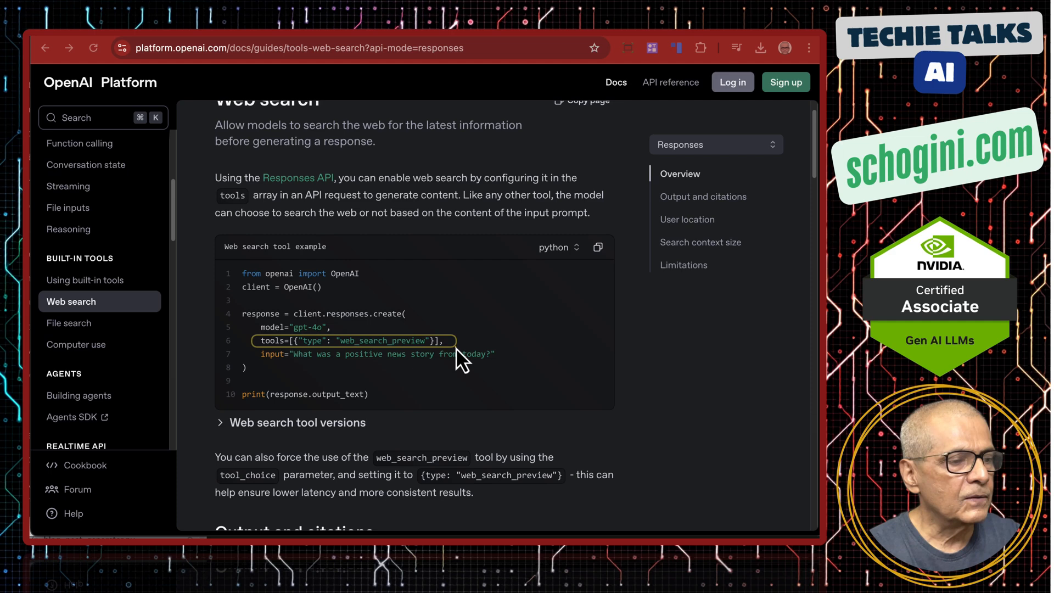
mouse_move(420, 329)
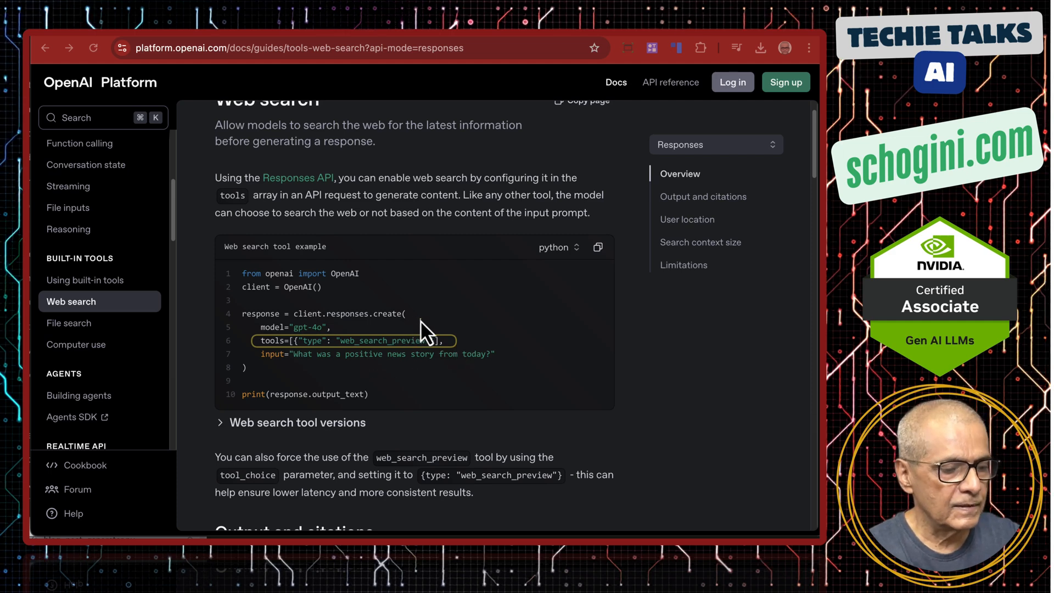
mouse_move(421, 334)
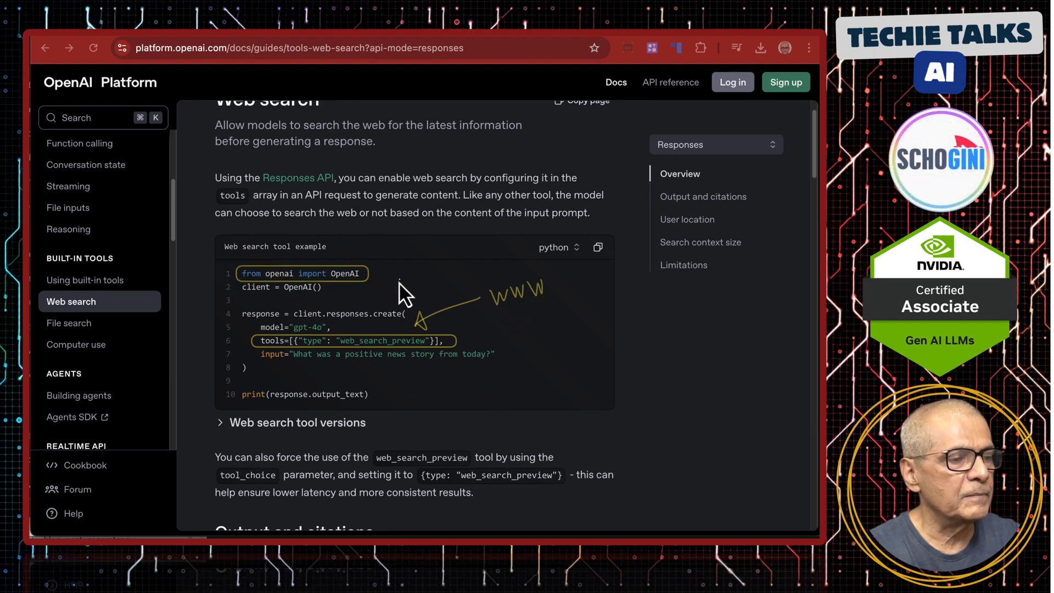
mouse_move(376, 363)
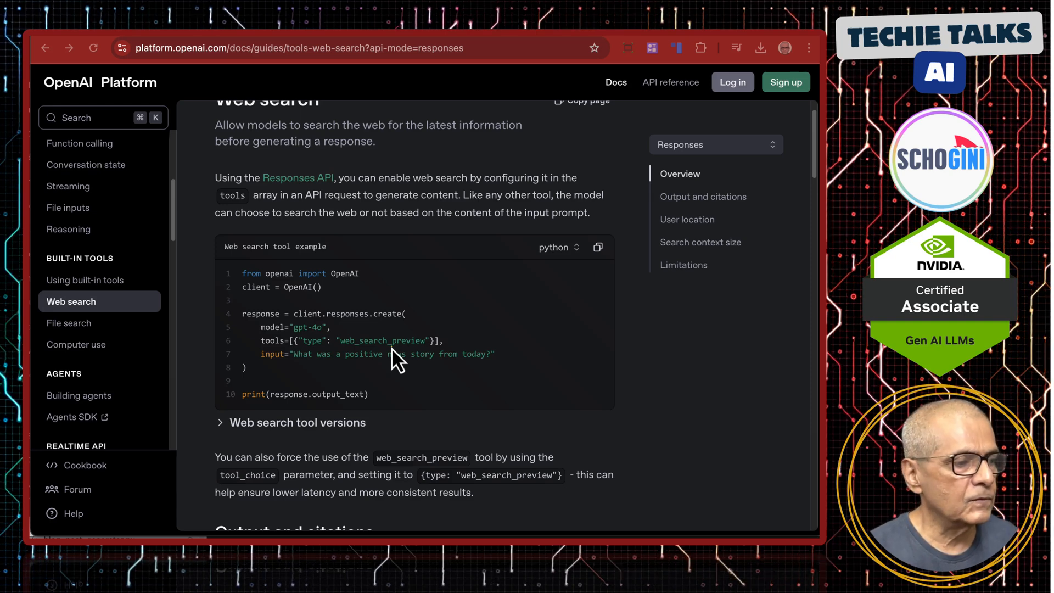
- Show the File search guide's example passing a file_search tool with vector_store_ids
click(68, 323)
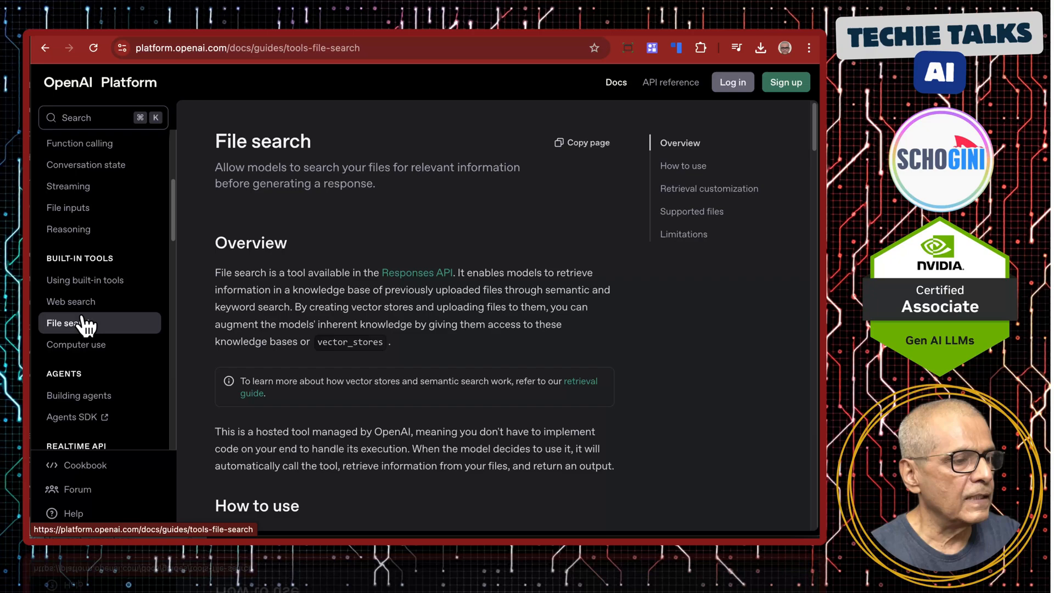
scroll(down, 3)
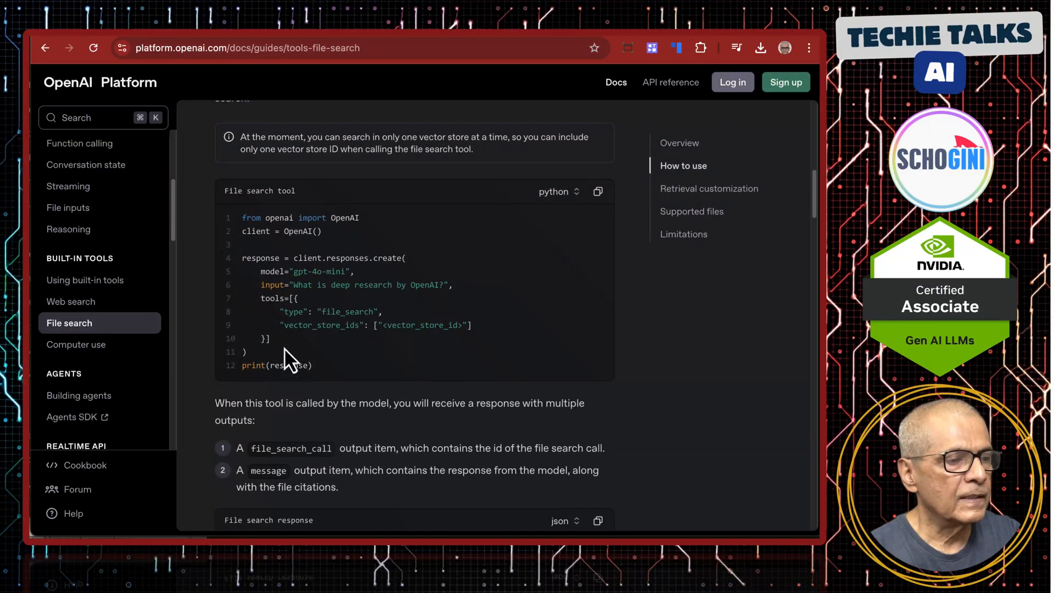
mouse_move(288, 330)
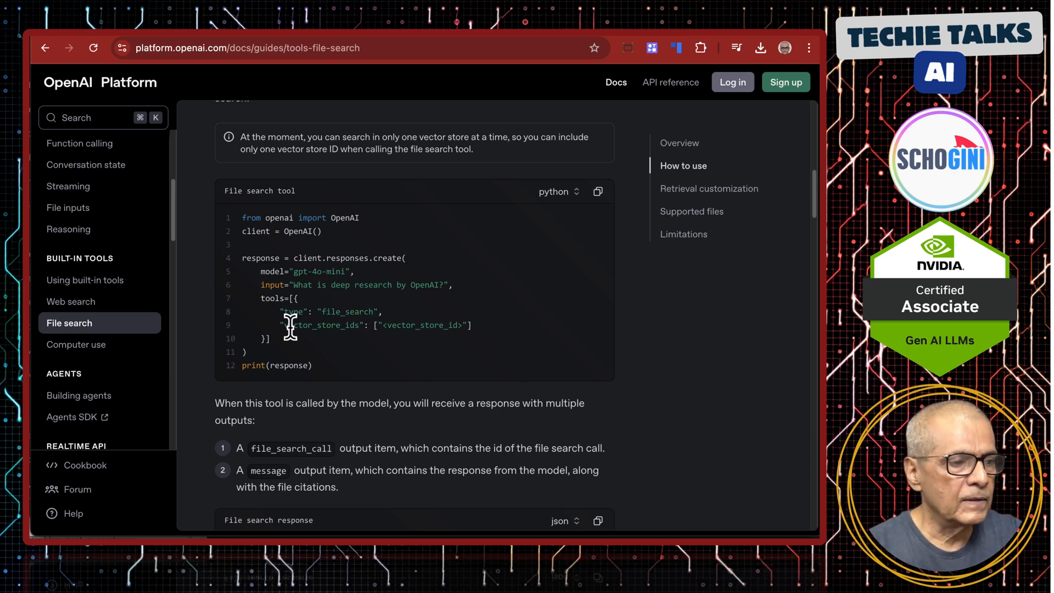
mouse_move(427, 328)
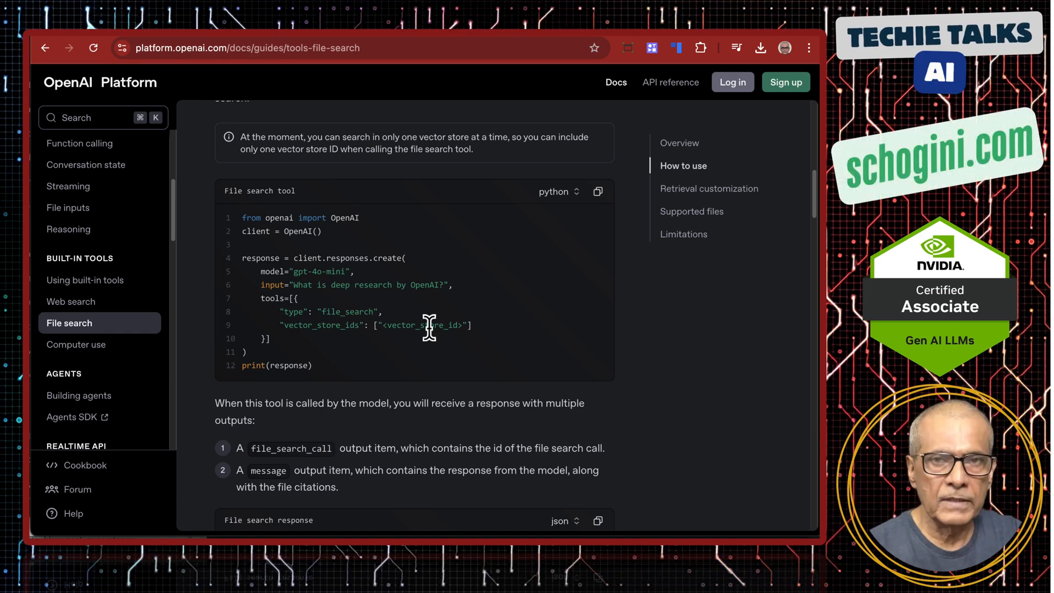
mouse_move(76, 343)
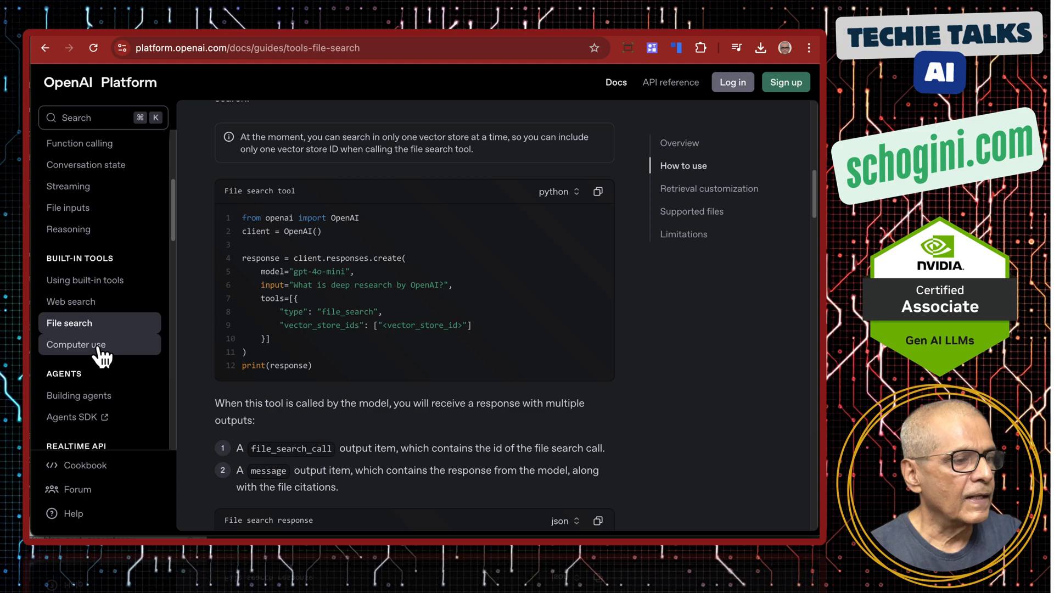
- Show the Computer use guide's 'Integrating the CUA loop' diagram
click(76, 344)
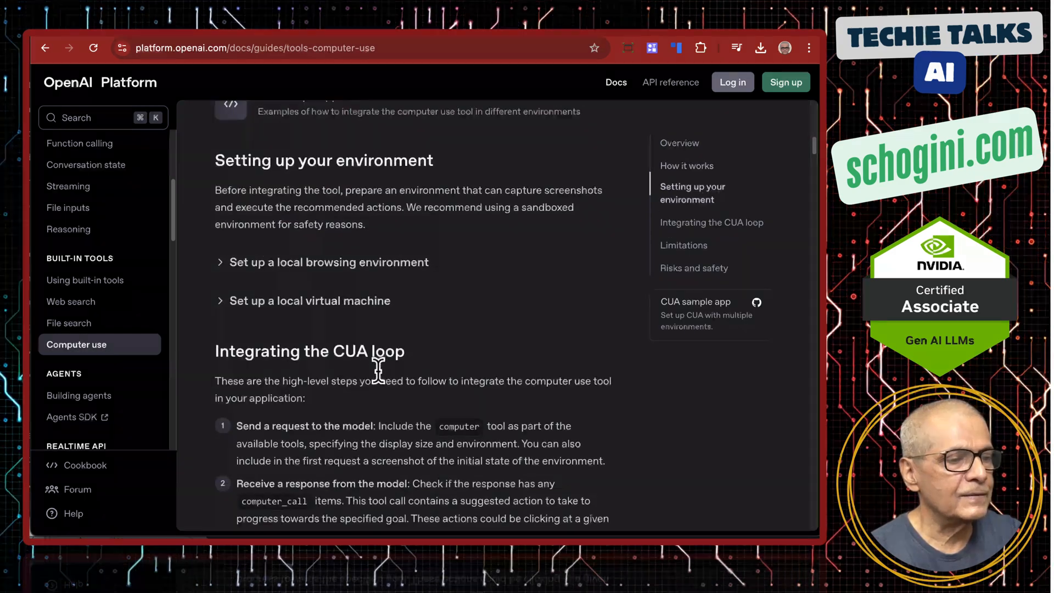
scroll(down, 3)
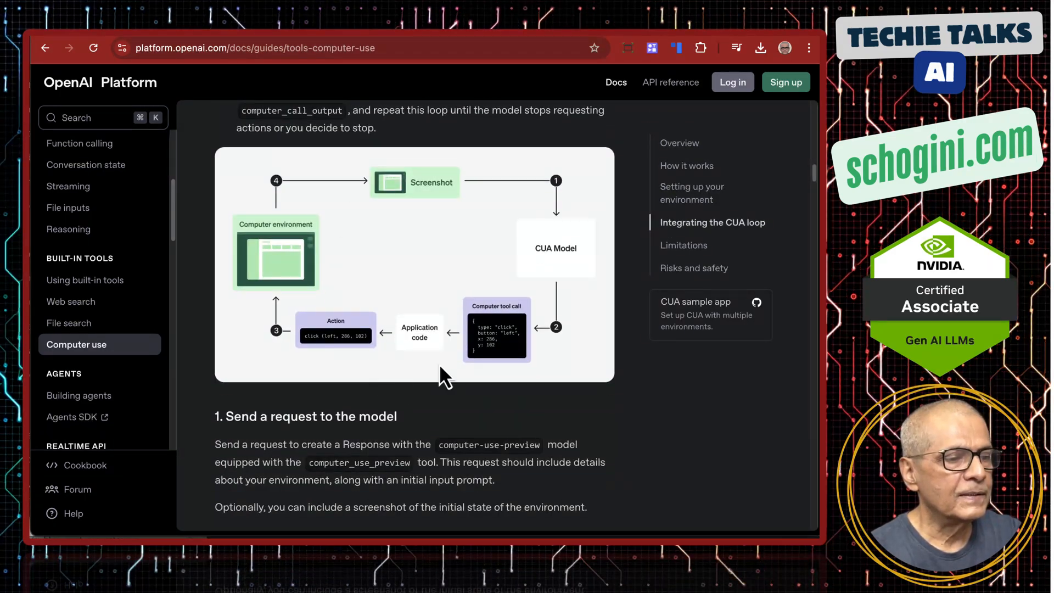
mouse_move(452, 396)
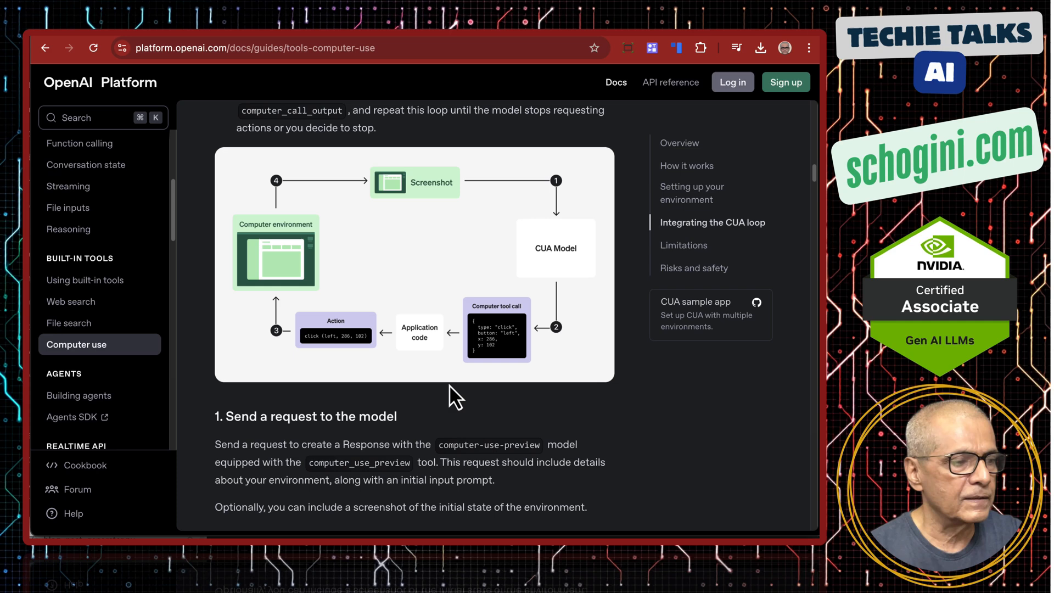
mouse_move(471, 369)
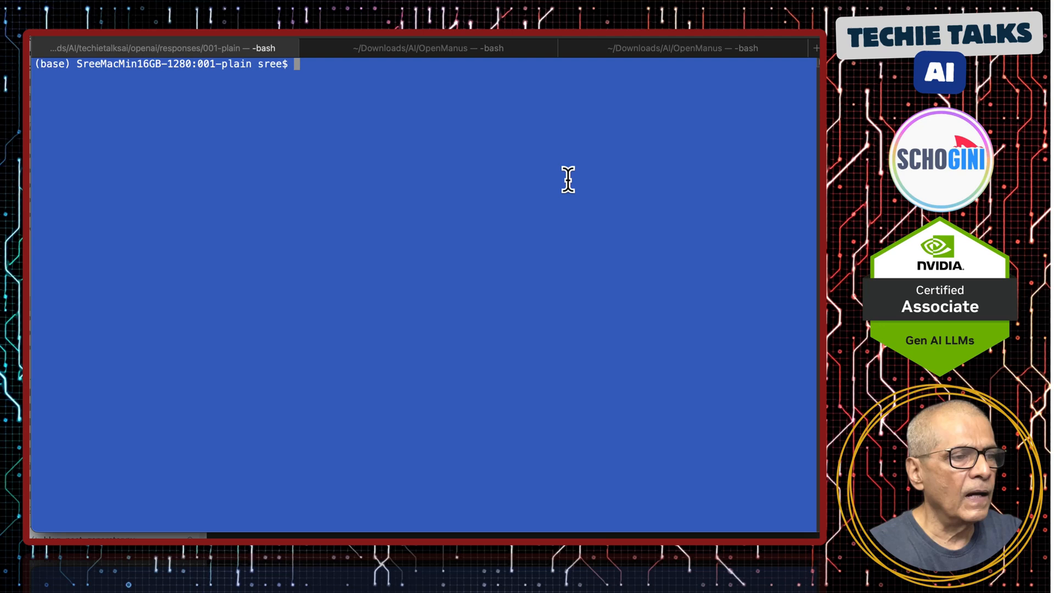
- Run 'docker compose up app-st' in Terminal and bring Chrome forward to the Streamlit news app
text(docker compose up)
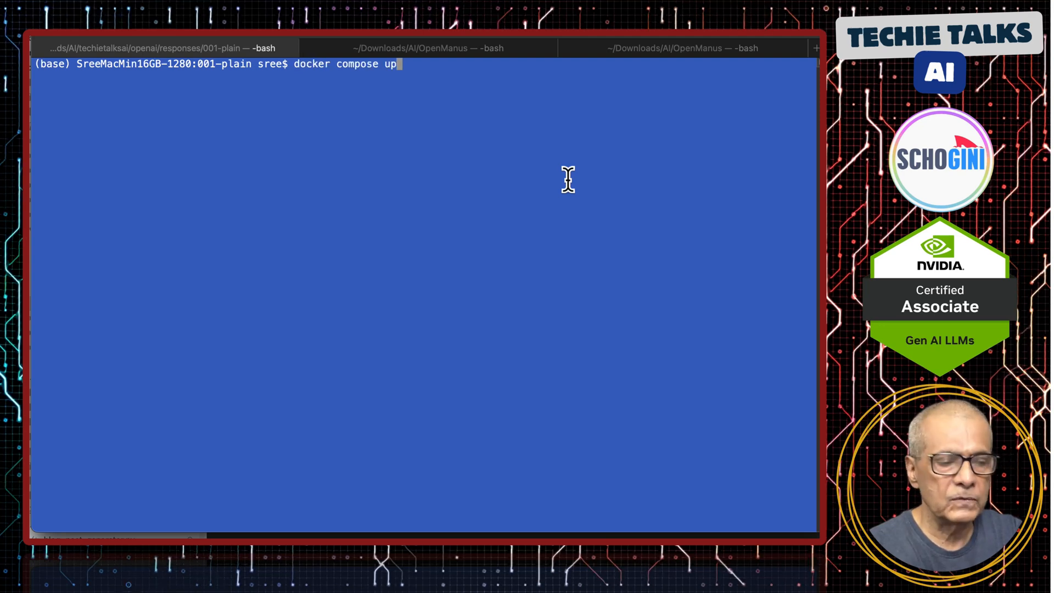
text(app)
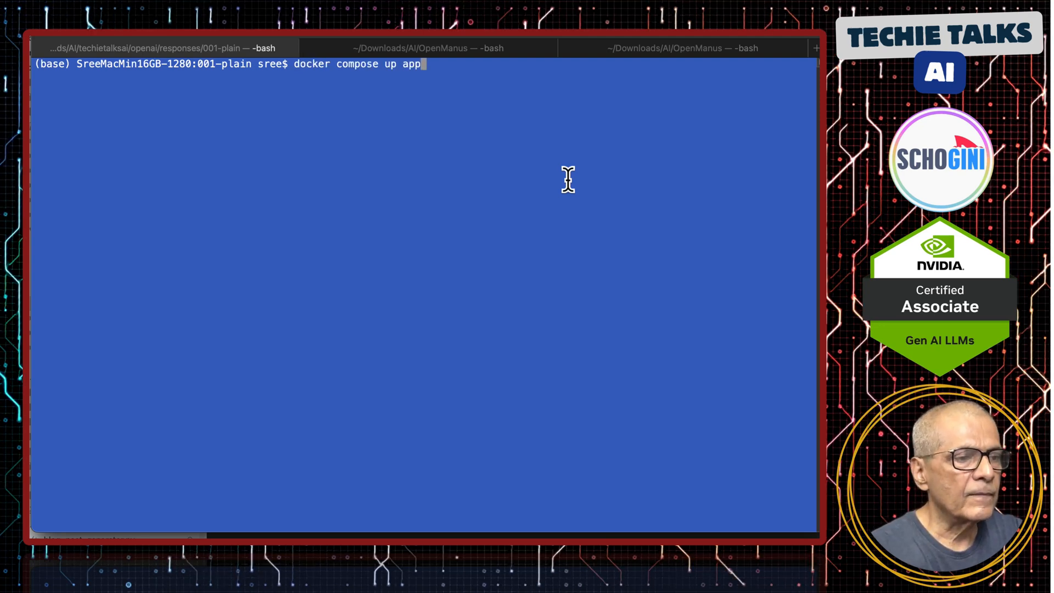
text(-st)
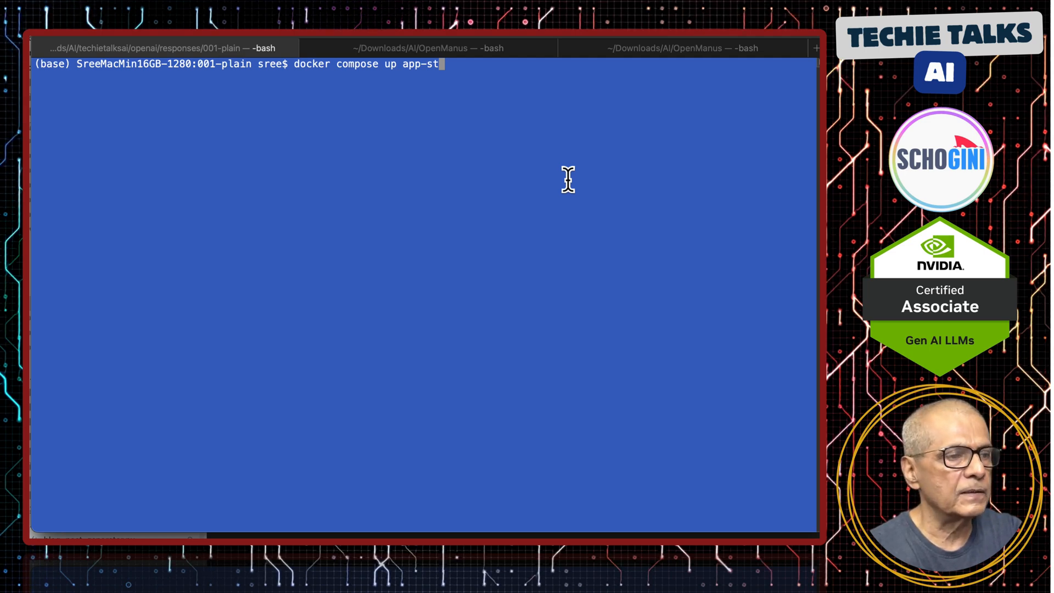
key(Return)
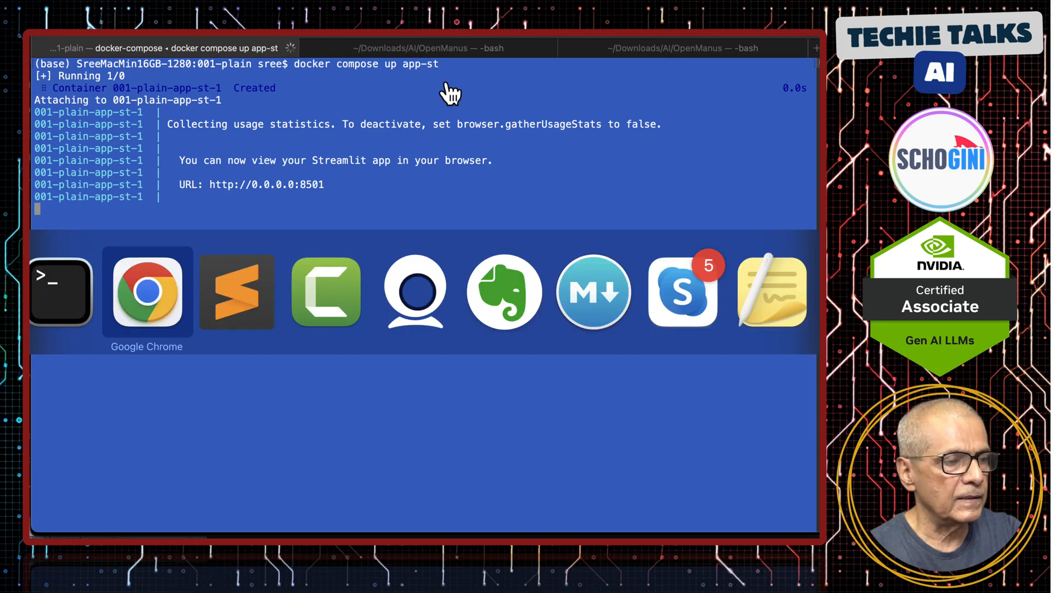
click(146, 291)
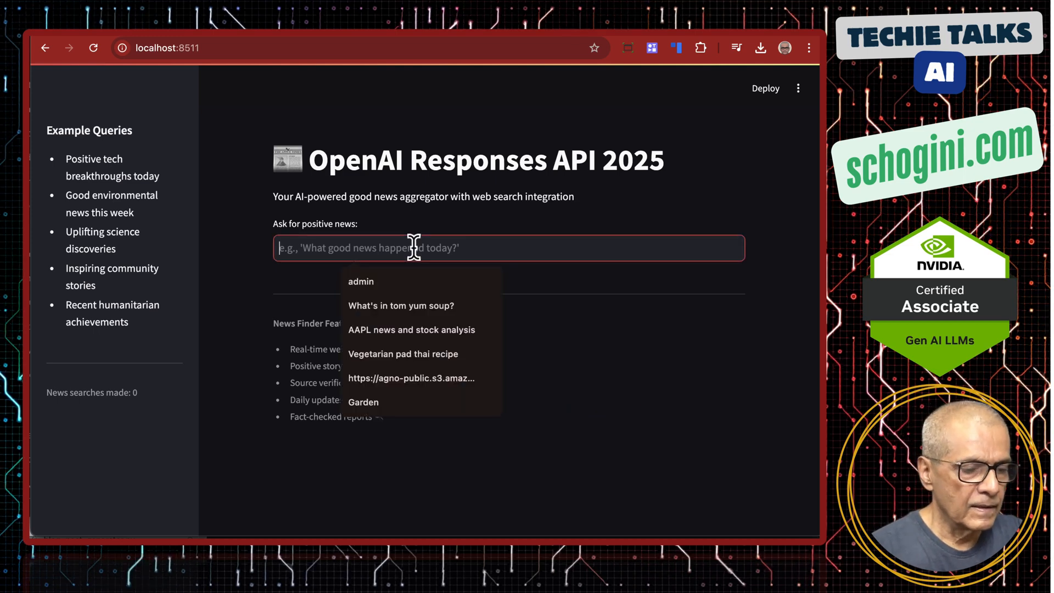
- Submit 'Please tell me the latest news in this month, that is March 2025' and review the declining Good News Report
text(Please tell)
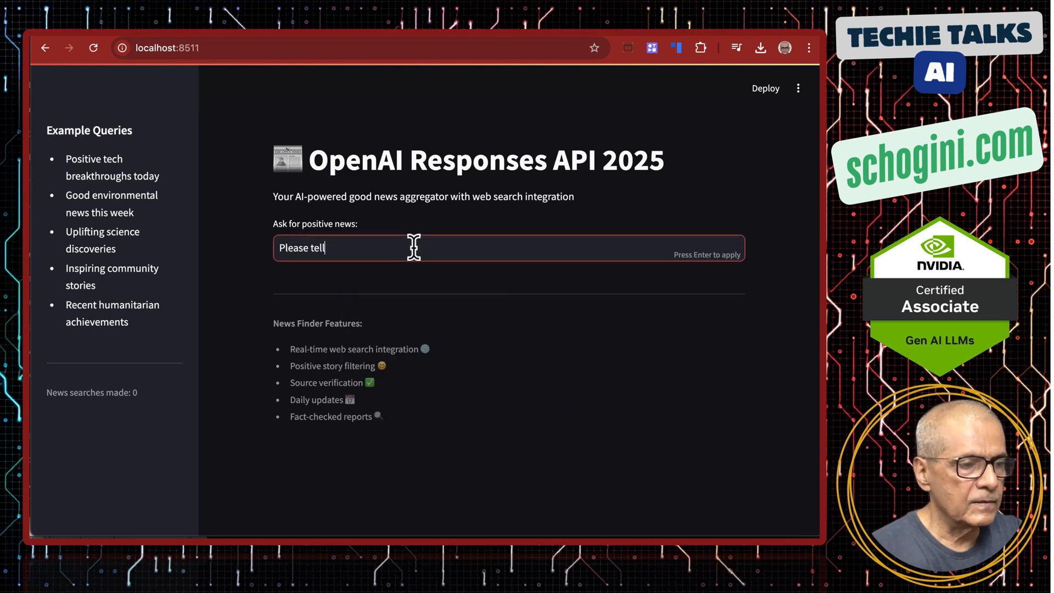
text(me the late)
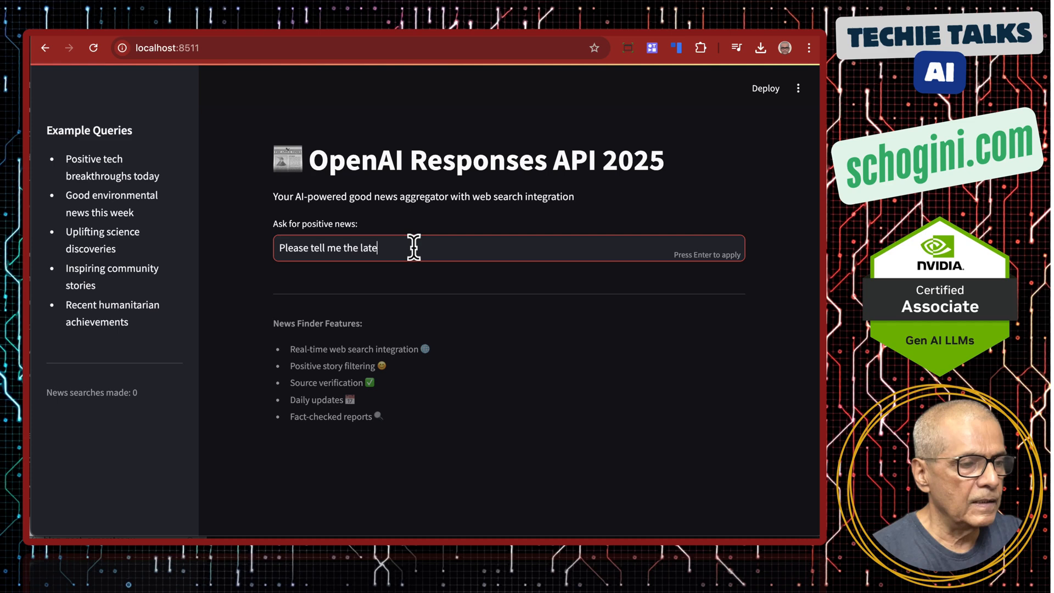
text(st ne)
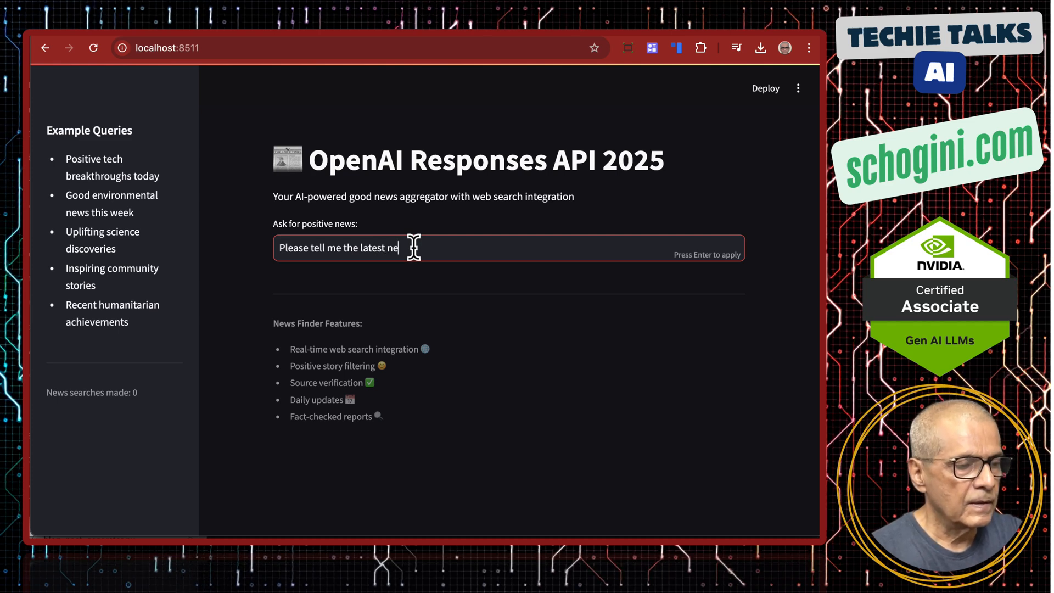
text(ws)
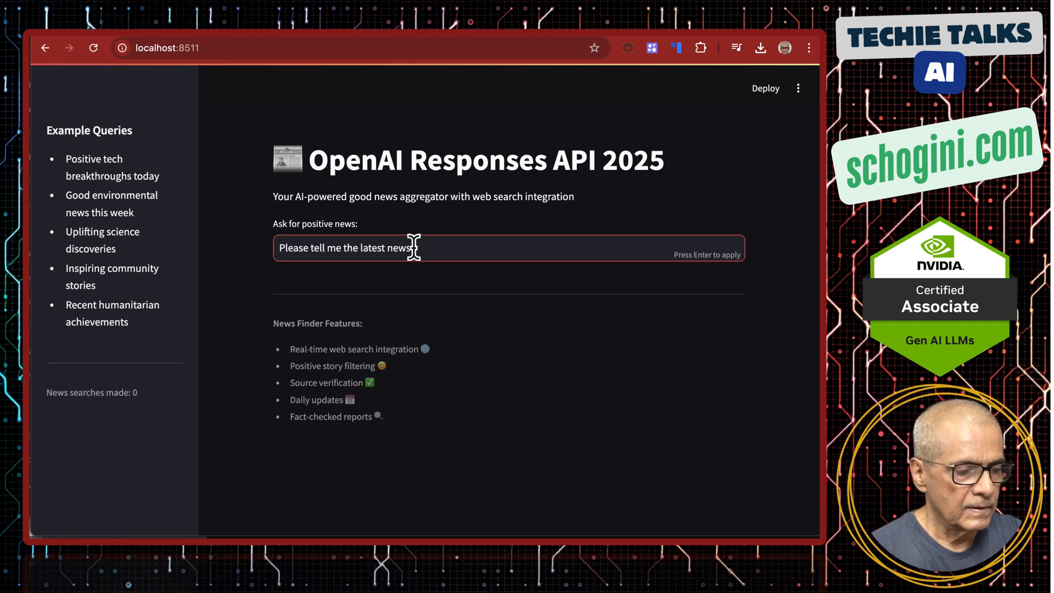
text(this)
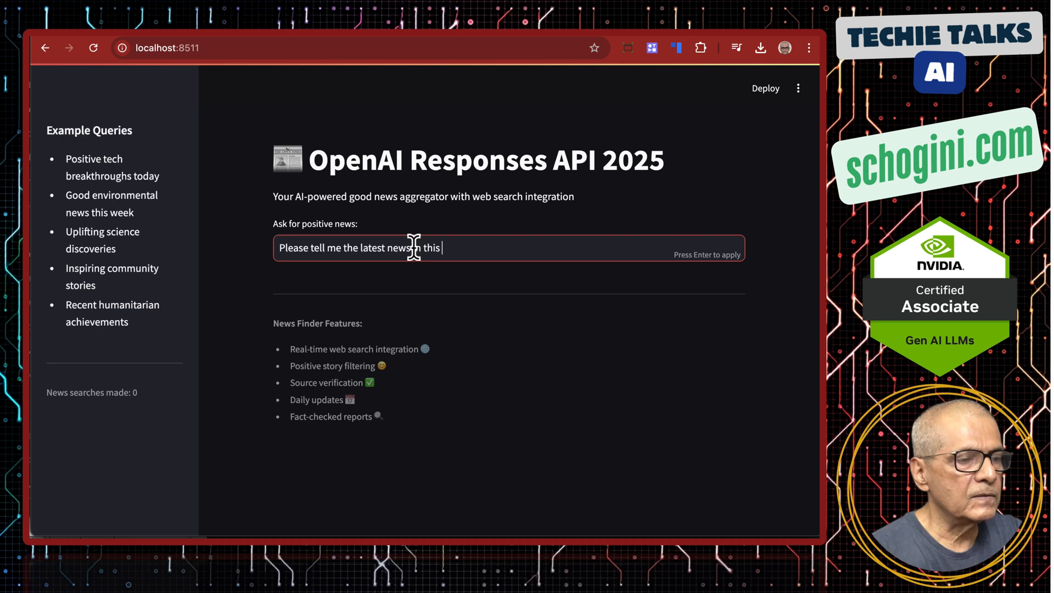
text(month)
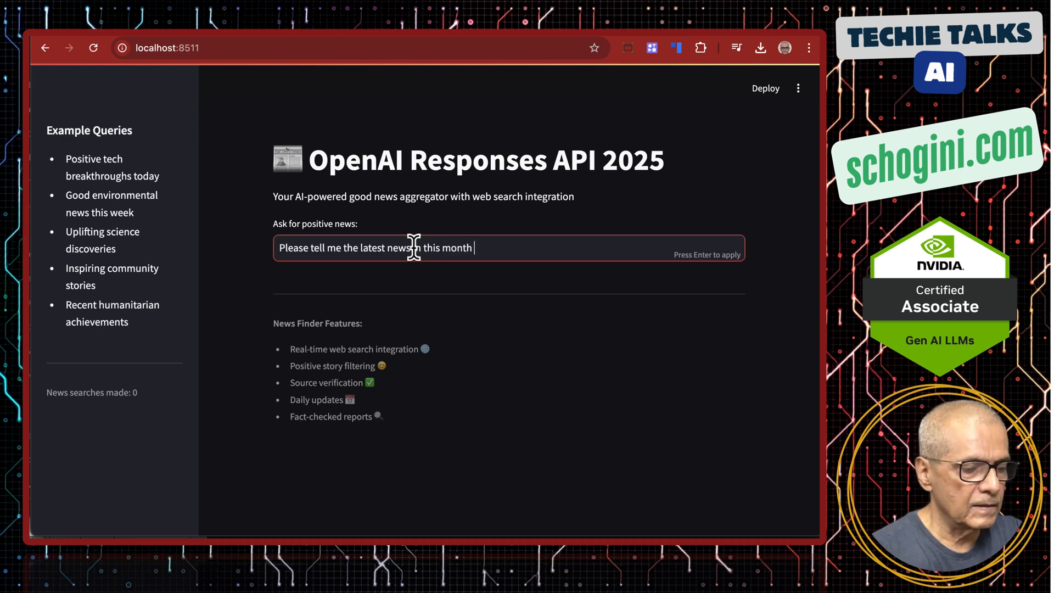
text(, that is March 2)
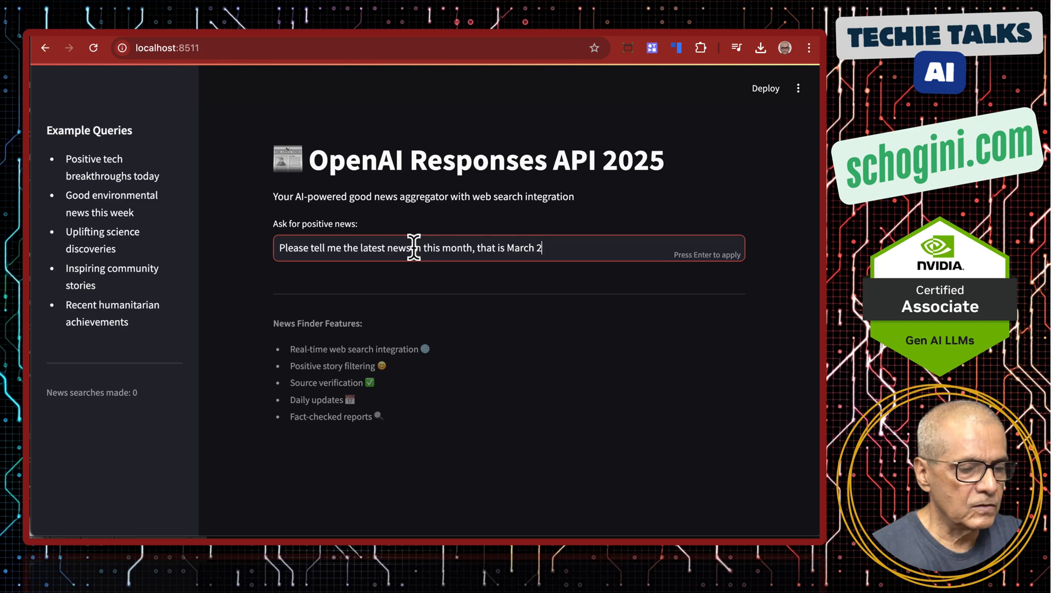
text(025)
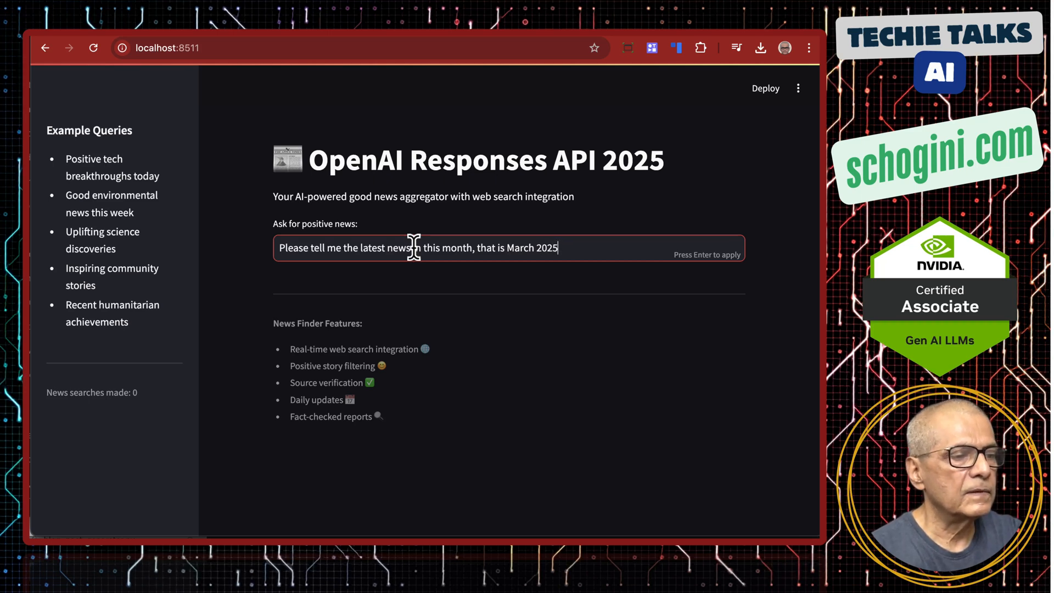
key(Return)
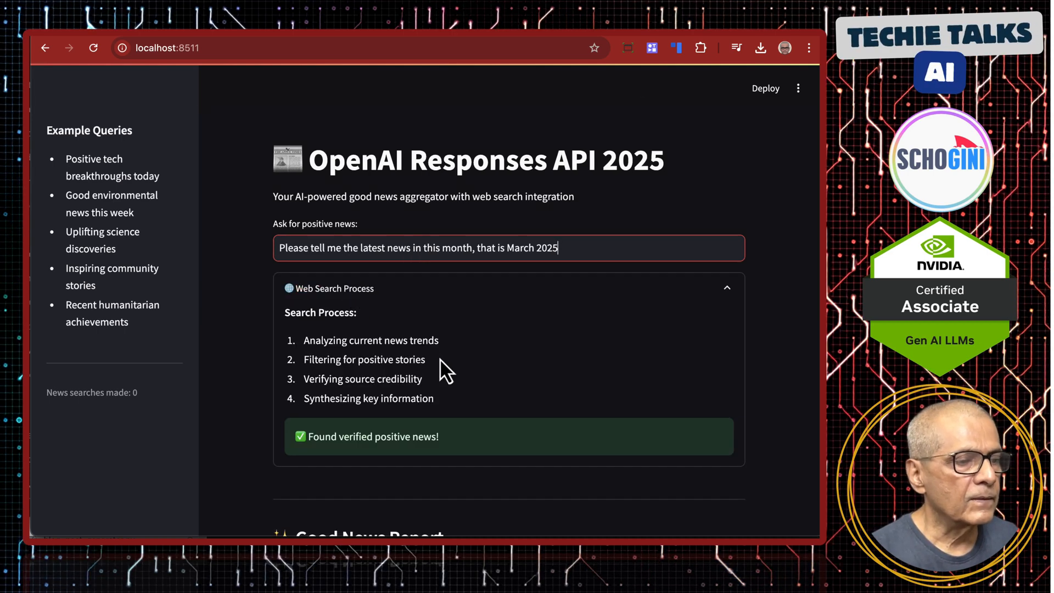
scroll(down, 3)
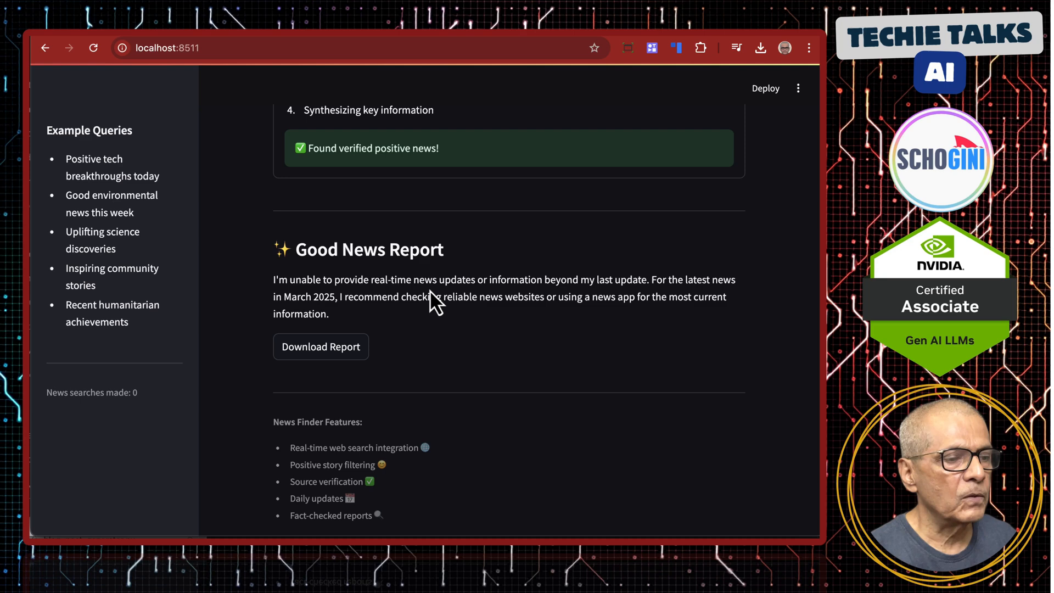
mouse_move(538, 293)
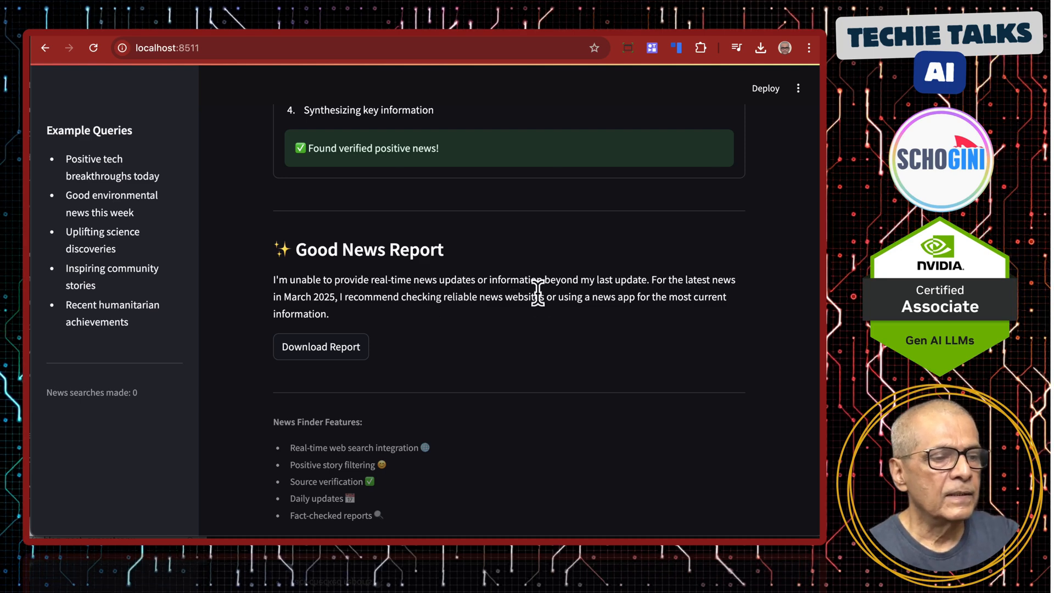
mouse_move(641, 288)
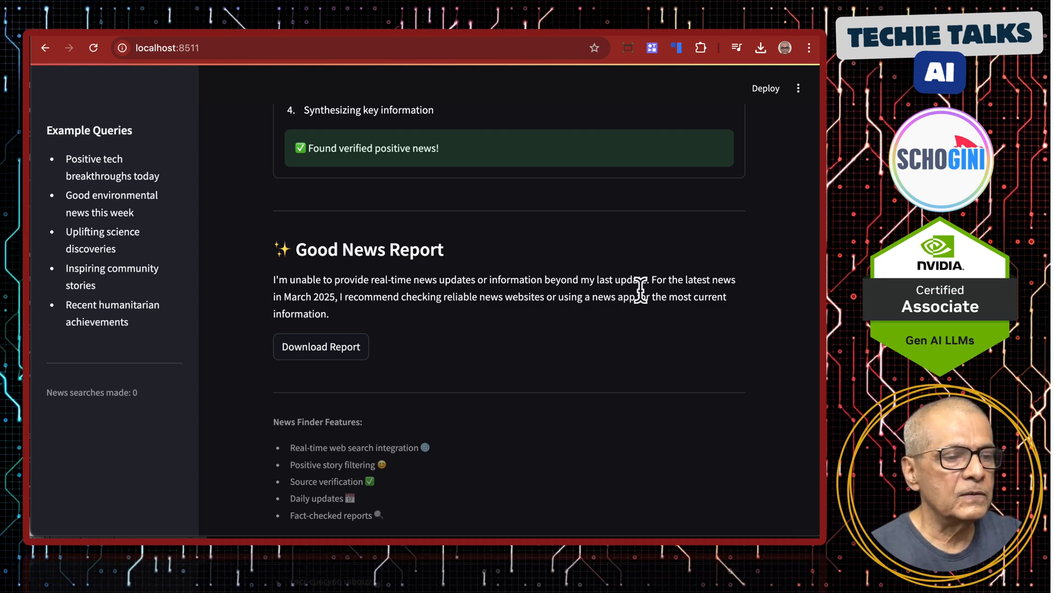
mouse_move(390, 319)
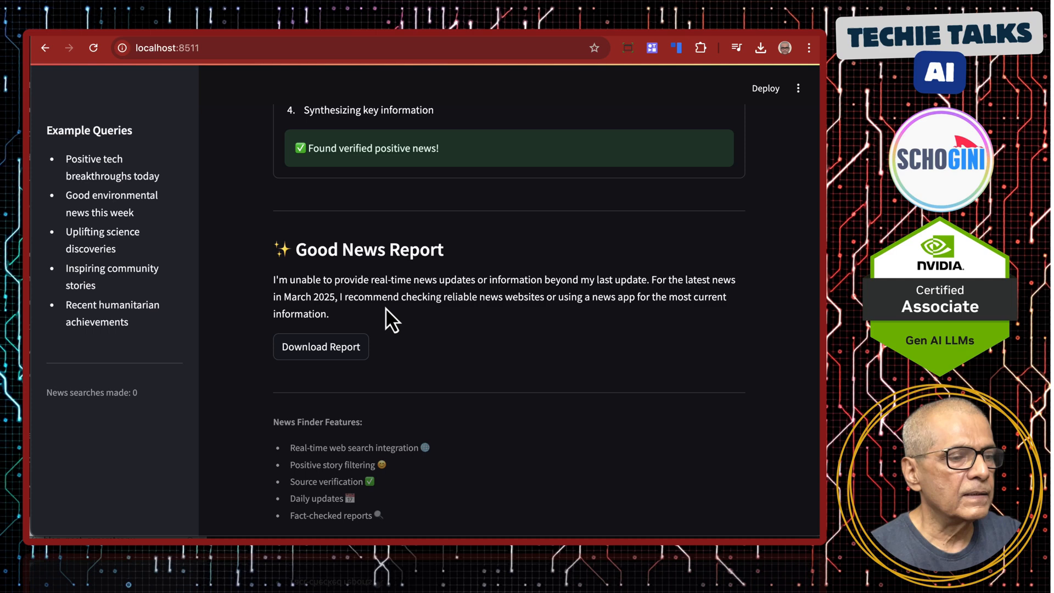
scroll(up, 3)
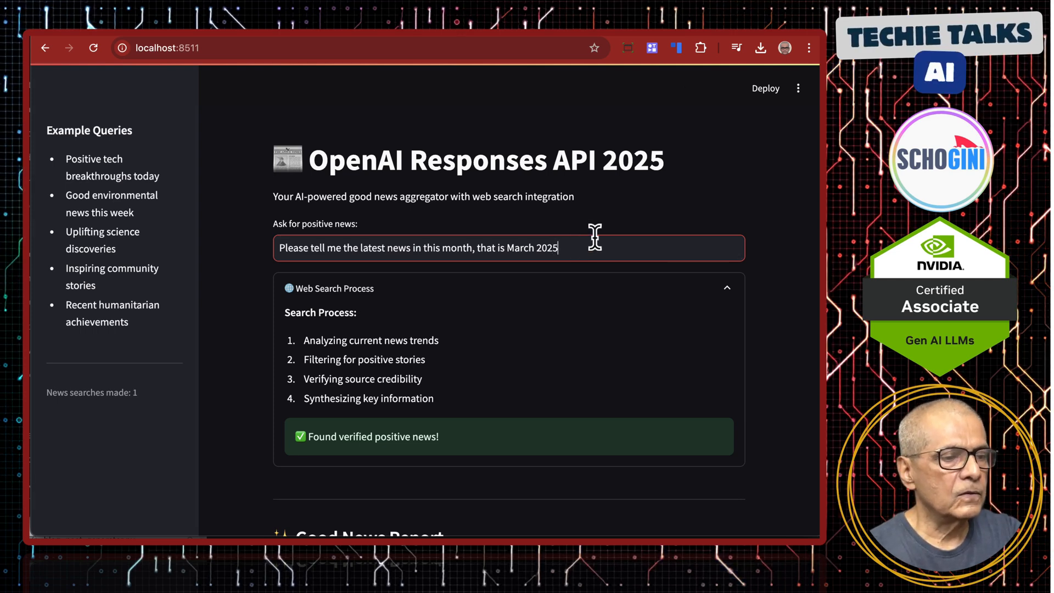
- Rerun the query and review the Good News Report listing March 13, 2025 developments with source links
key(Return)
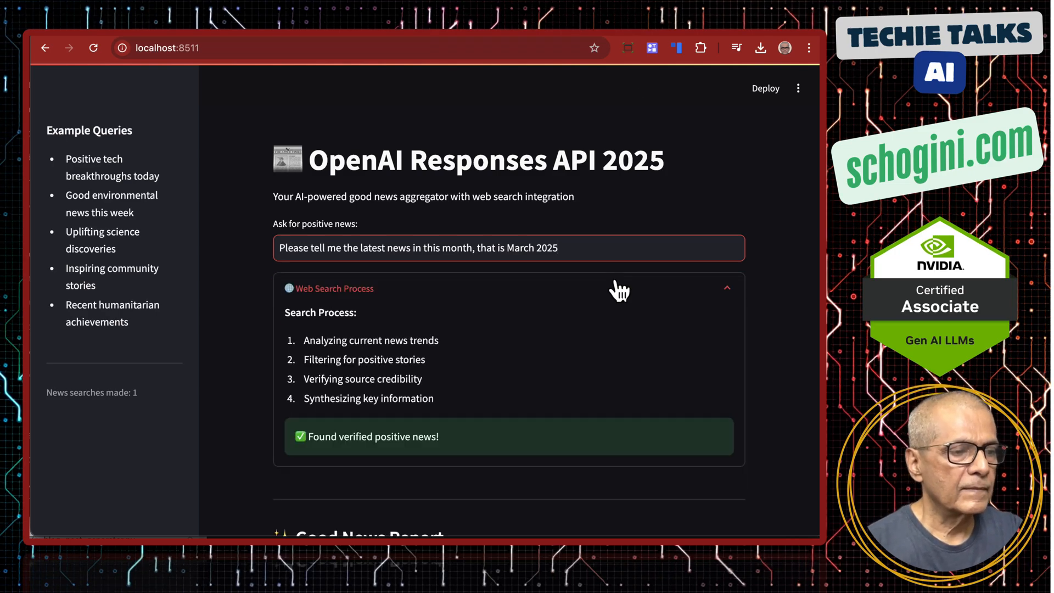
scroll(down, 3)
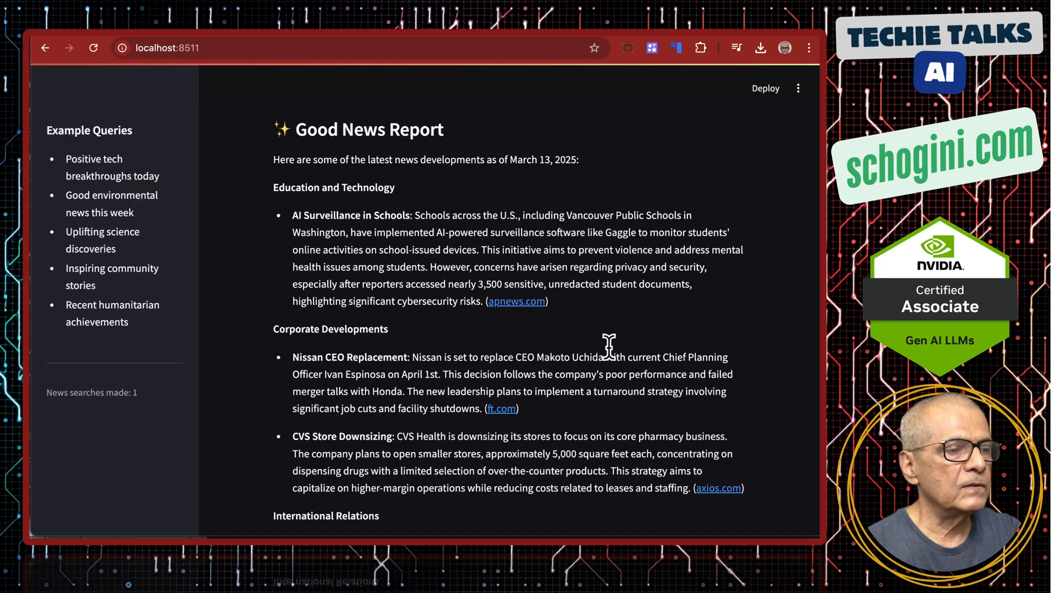
scroll(down, 3)
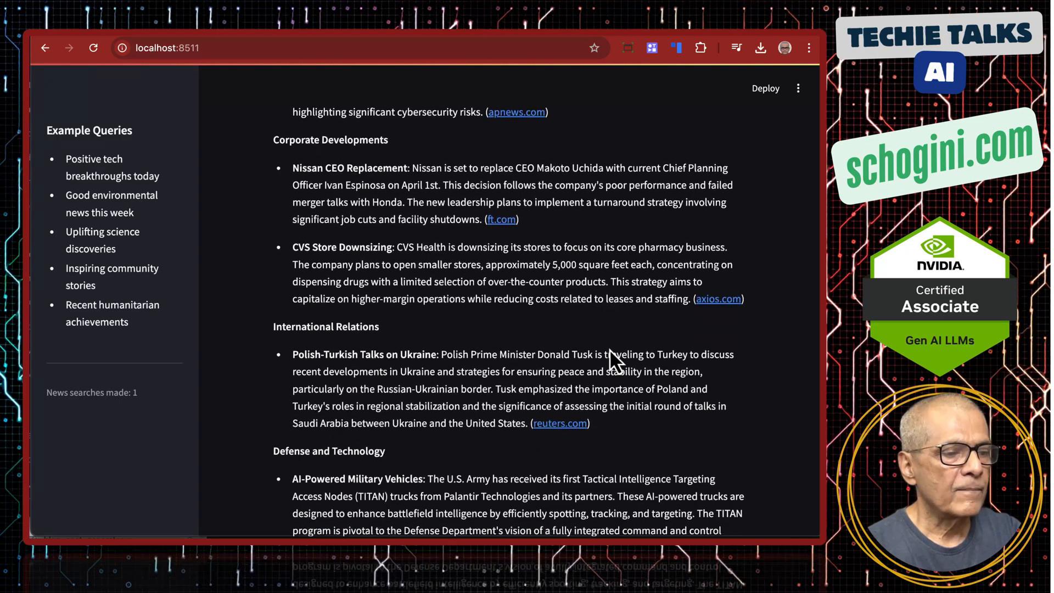
scroll(up, 3)
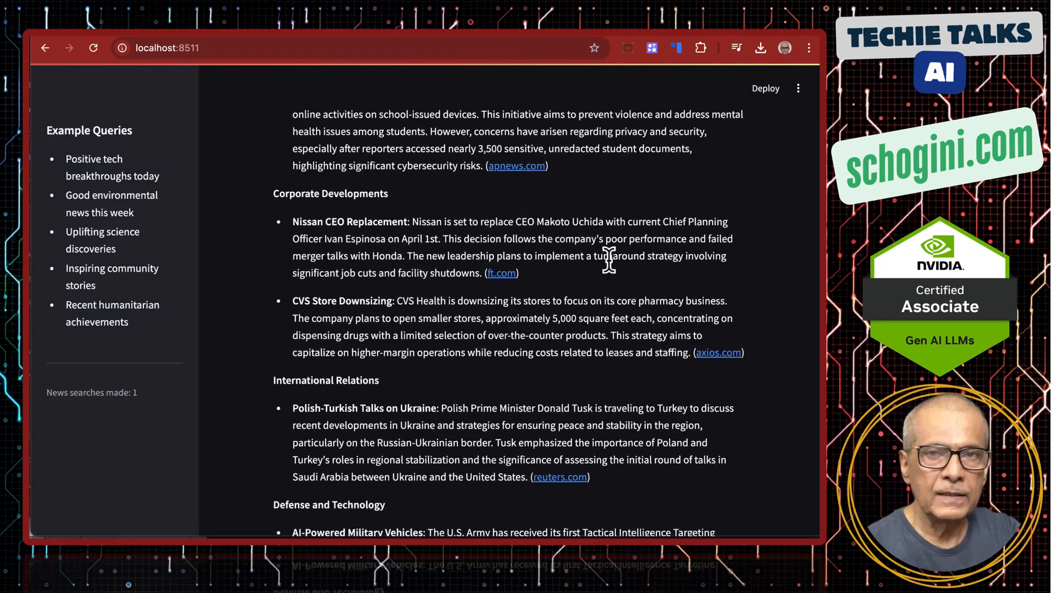
scroll(up, 3)
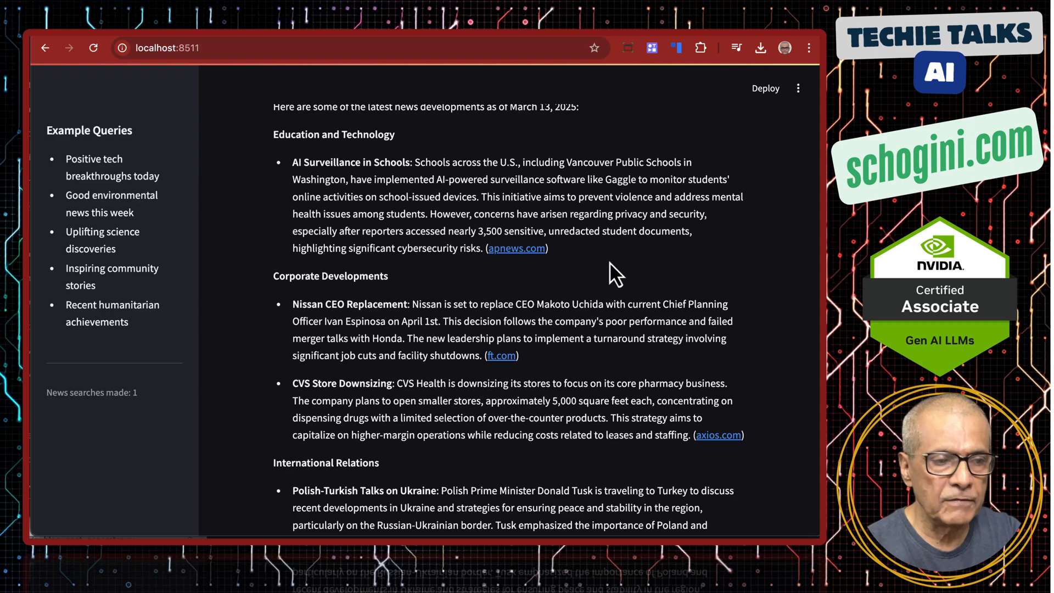
scroll(down, 3)
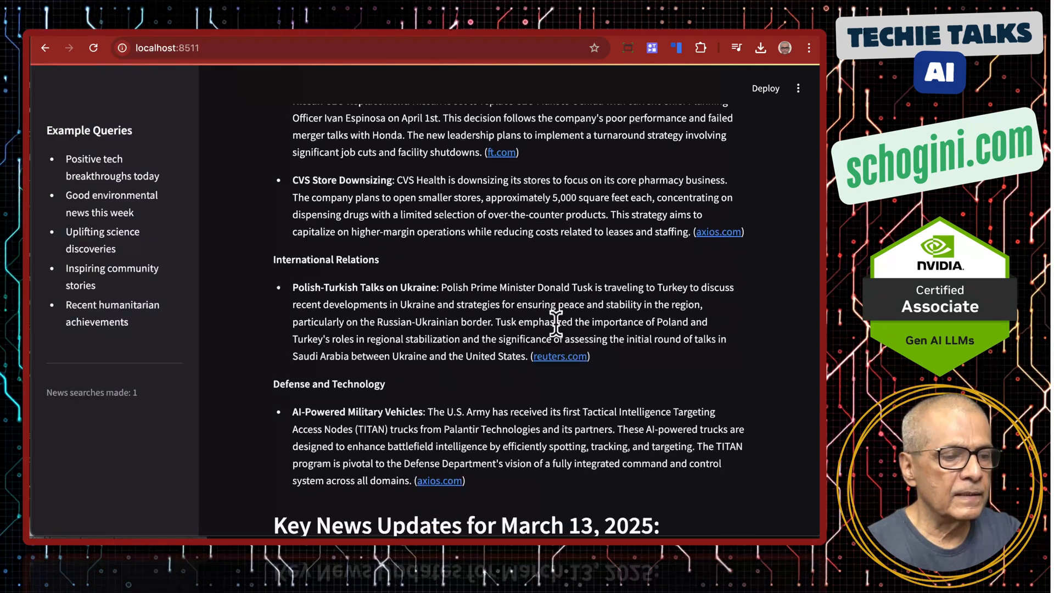
scroll(down, 3)
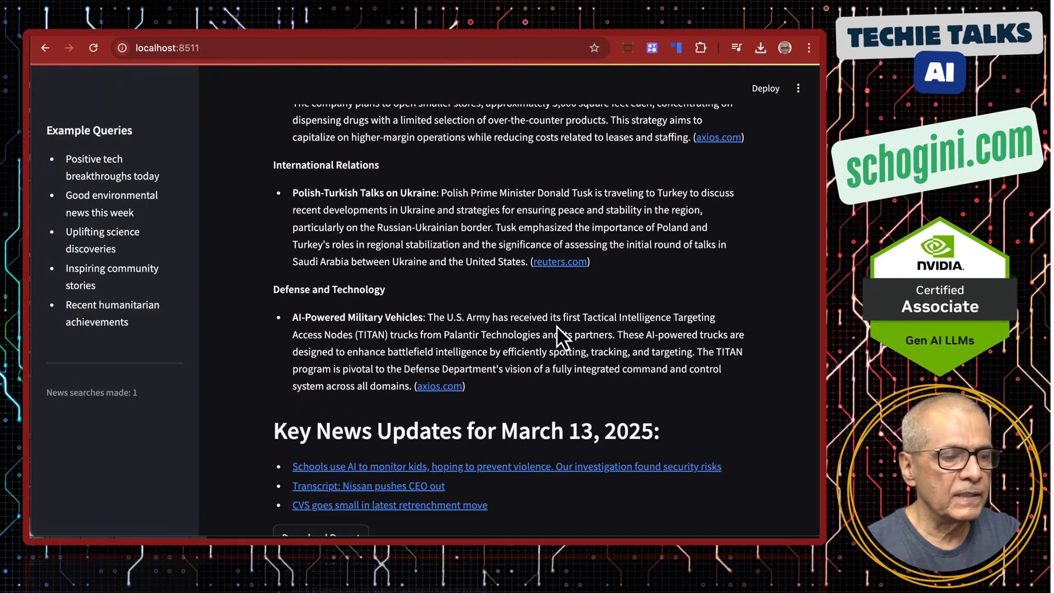
scroll(up, 3)
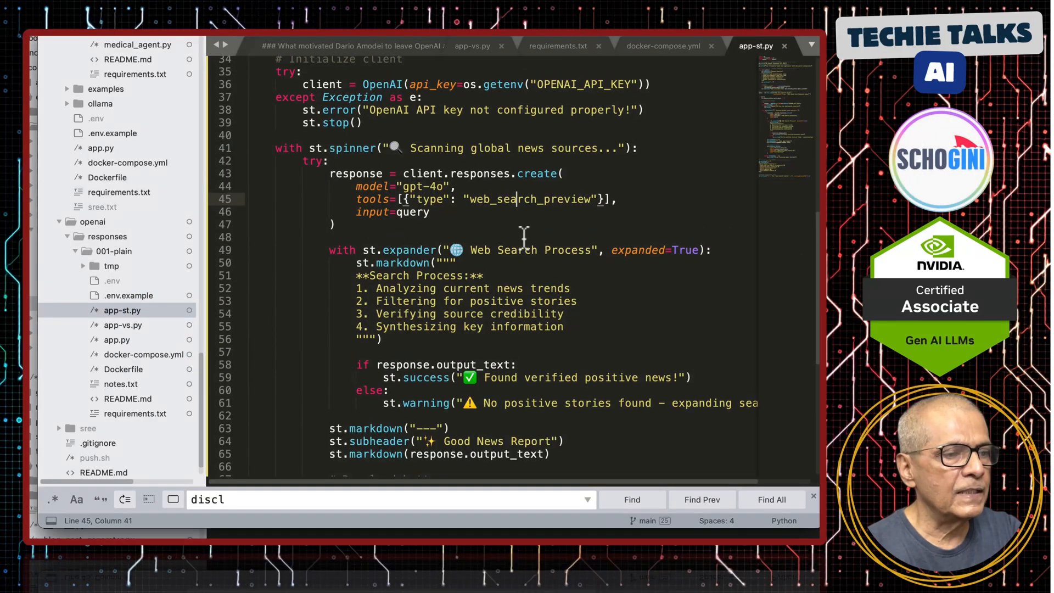
scroll(up, 3)
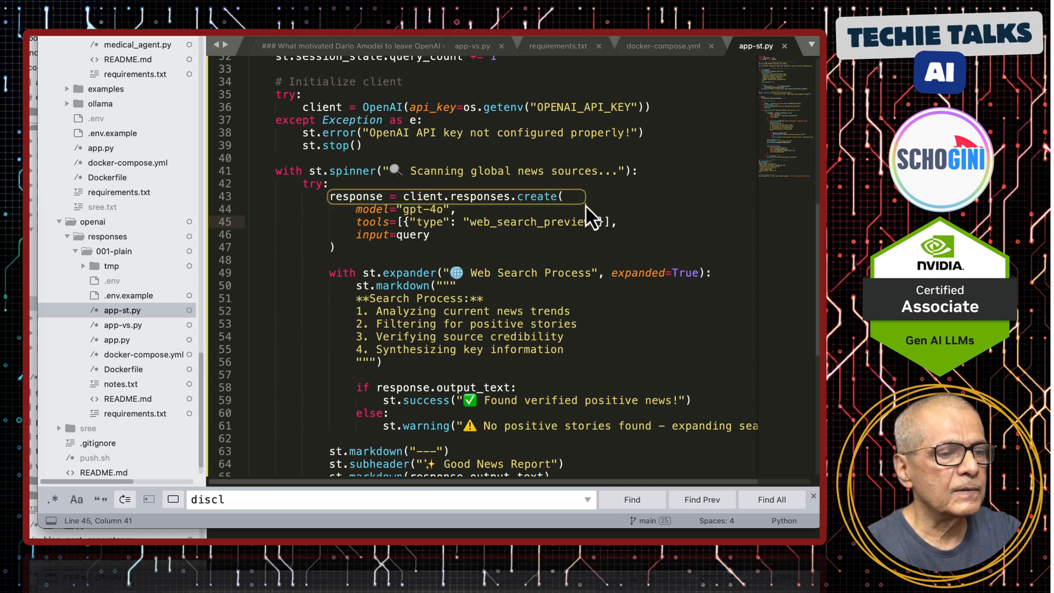
mouse_move(571, 266)
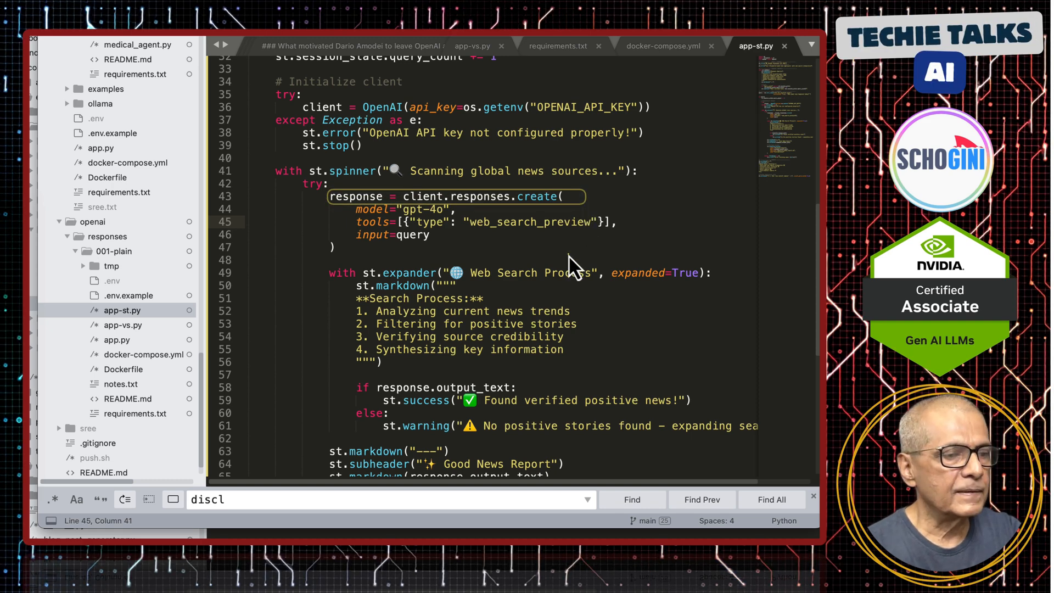
mouse_move(555, 306)
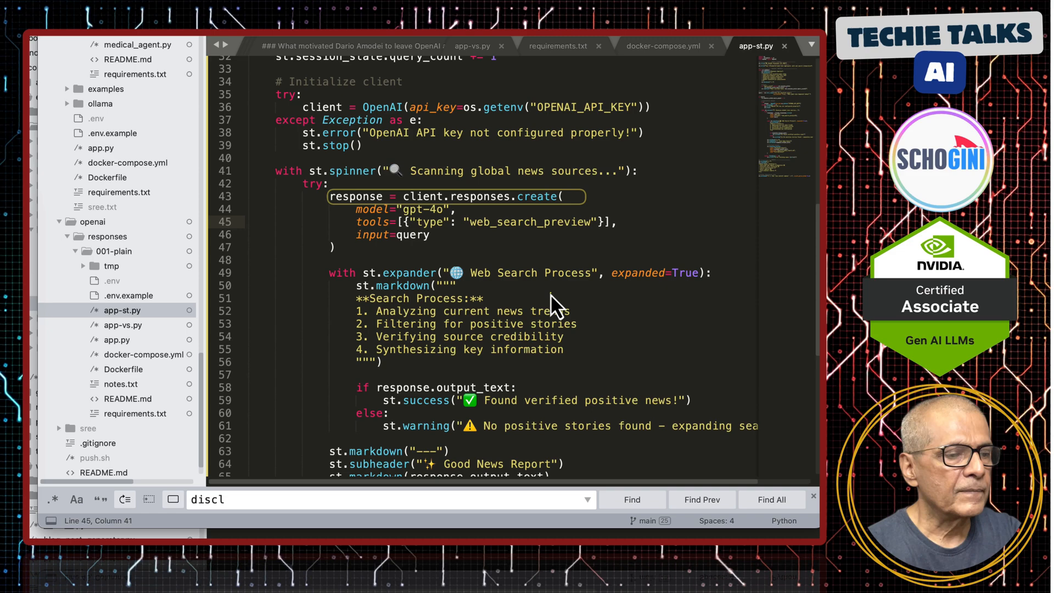
scroll(down, 3)
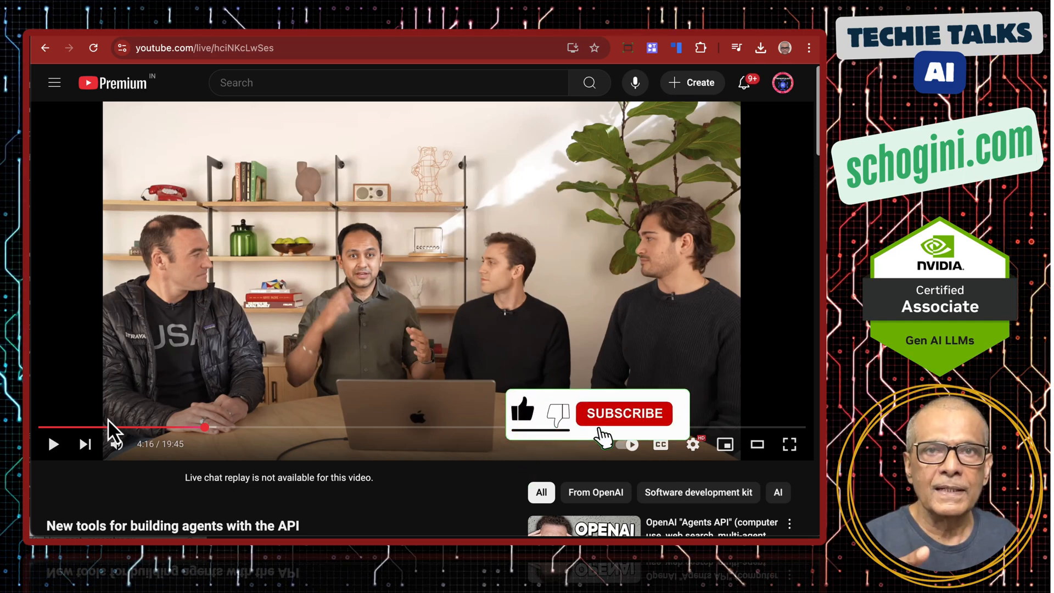
- Pause the 'New tools for building agents with the API' video at 4:16
click(623, 413)
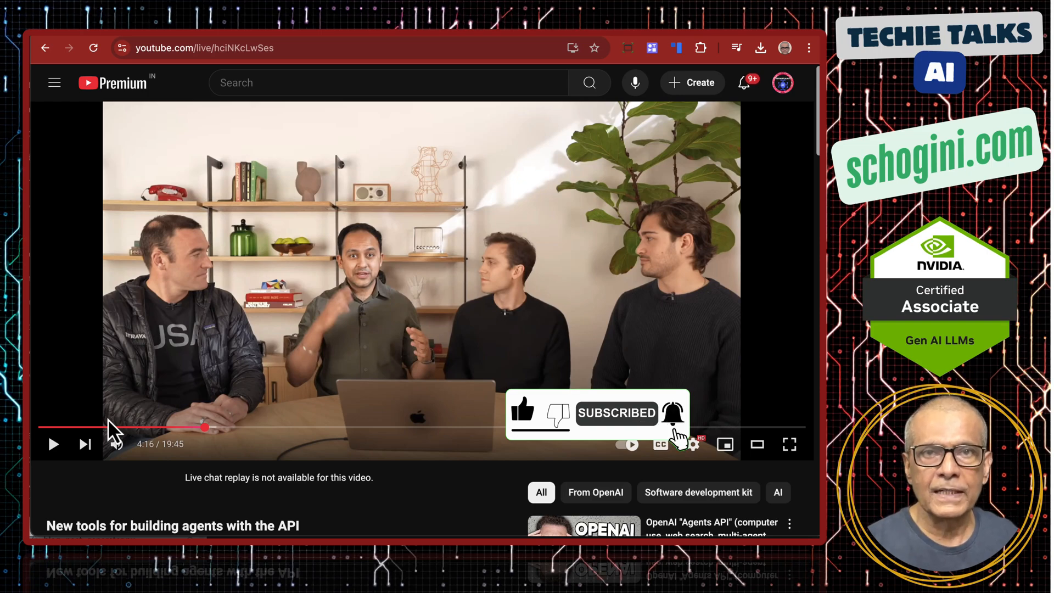